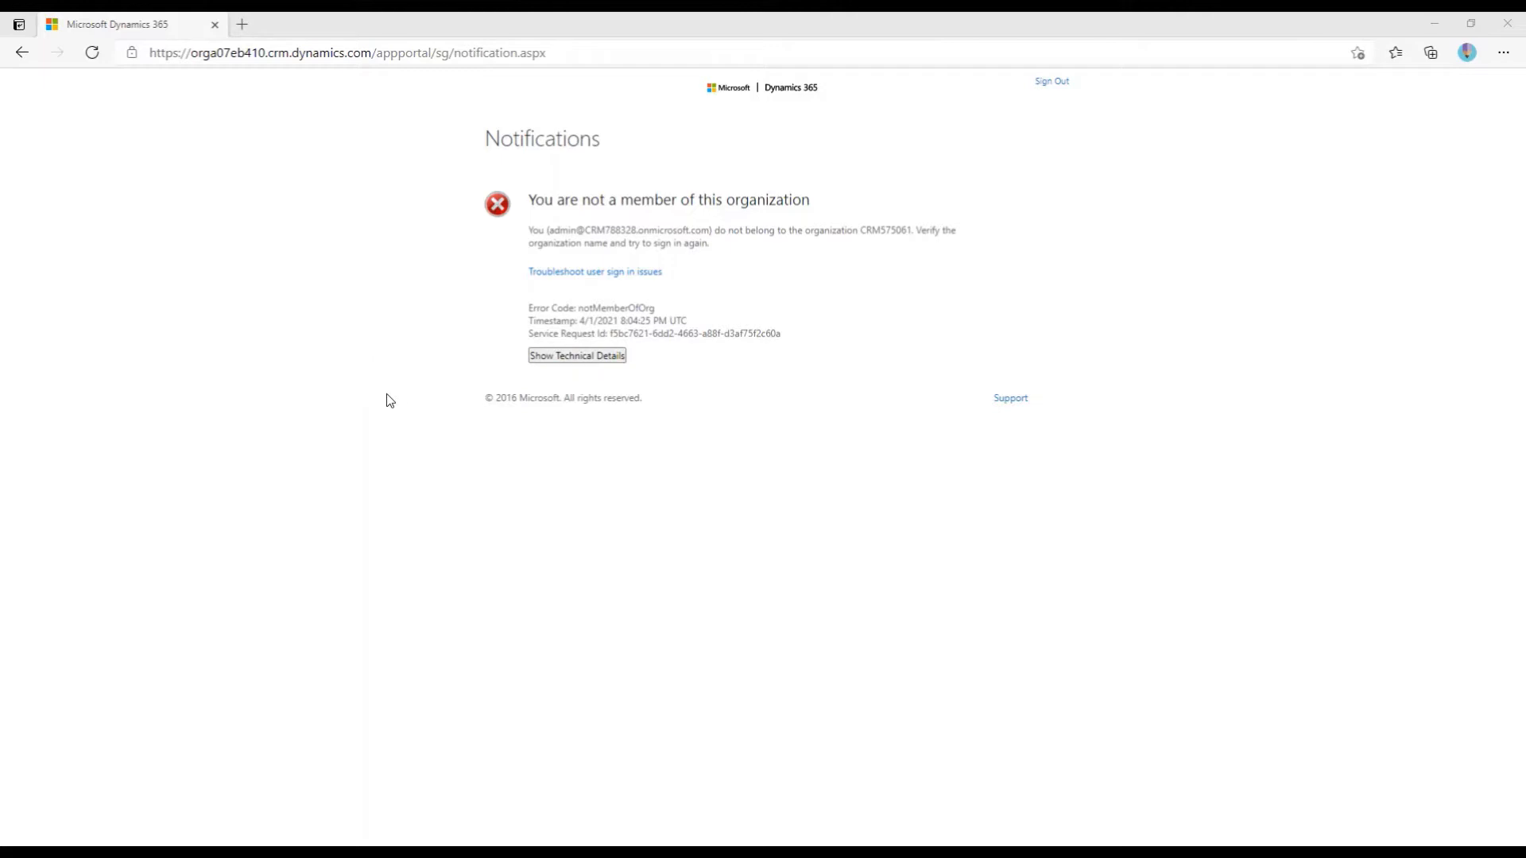
mouse_move(396, 385)
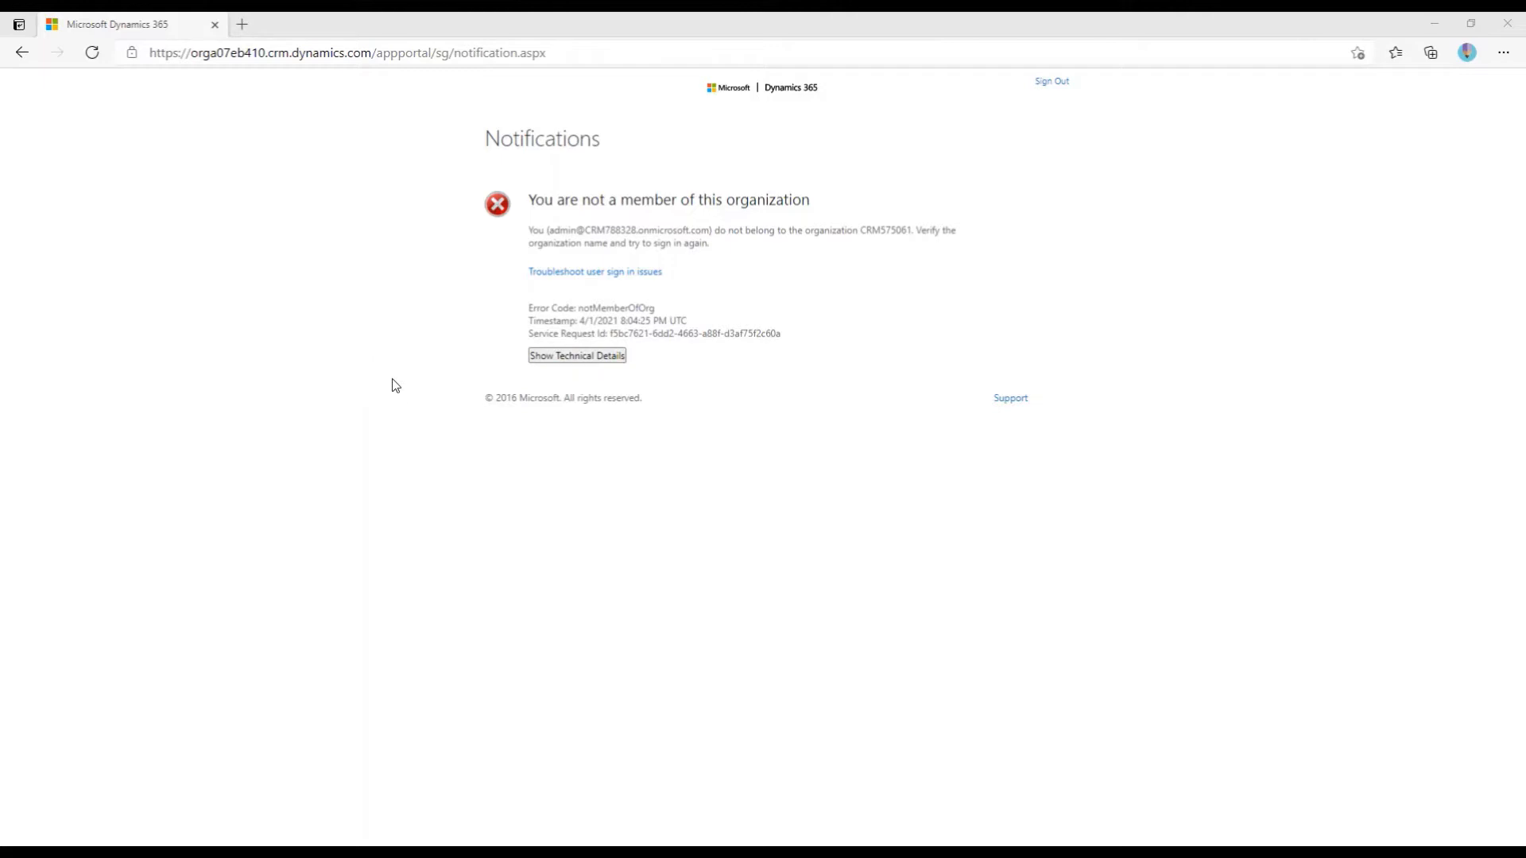
mouse_move(402, 383)
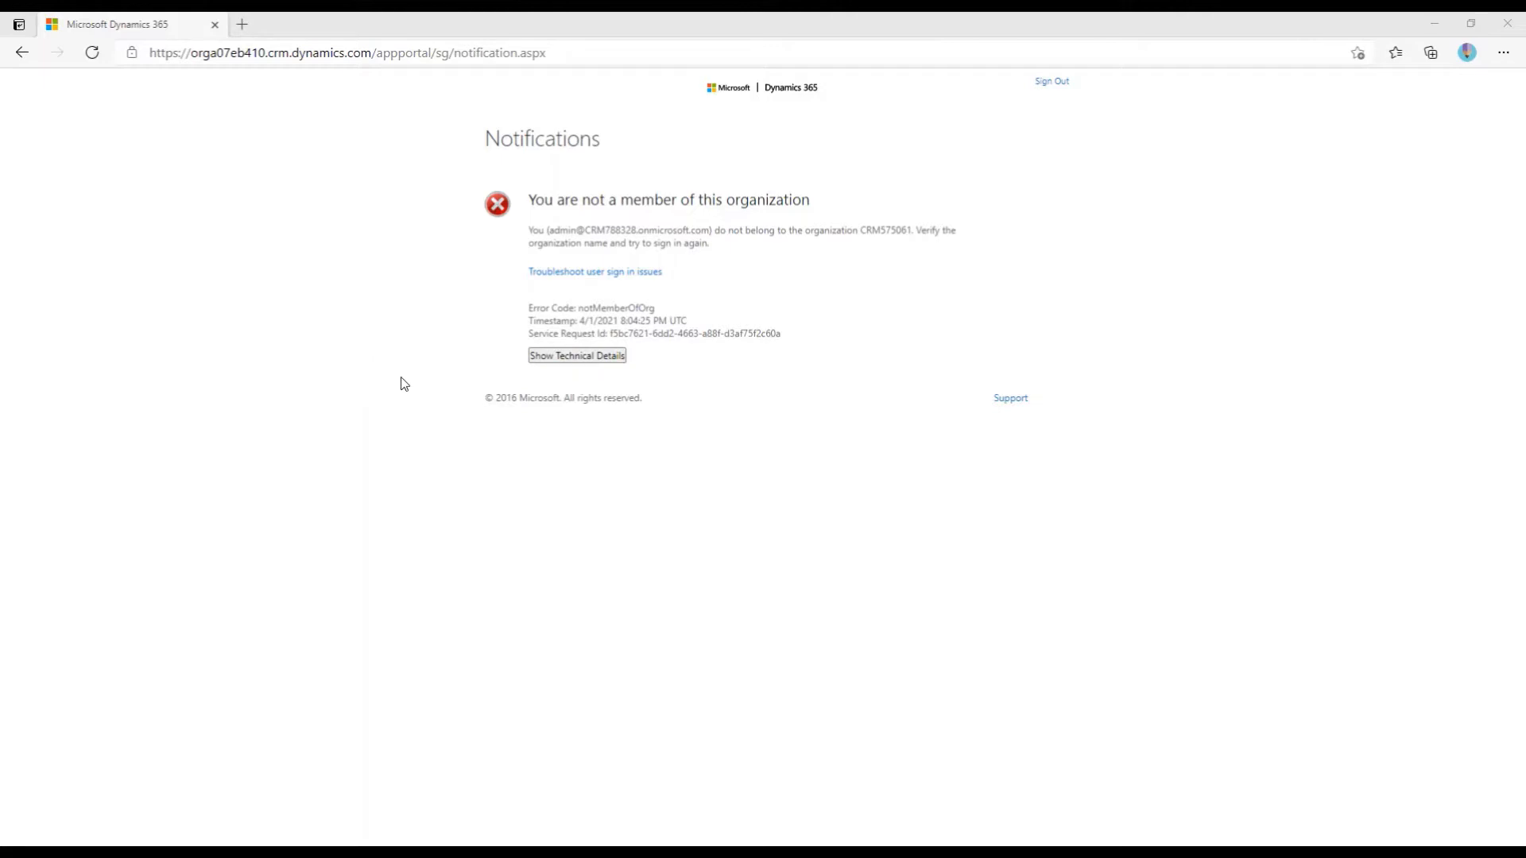
mouse_move(379, 378)
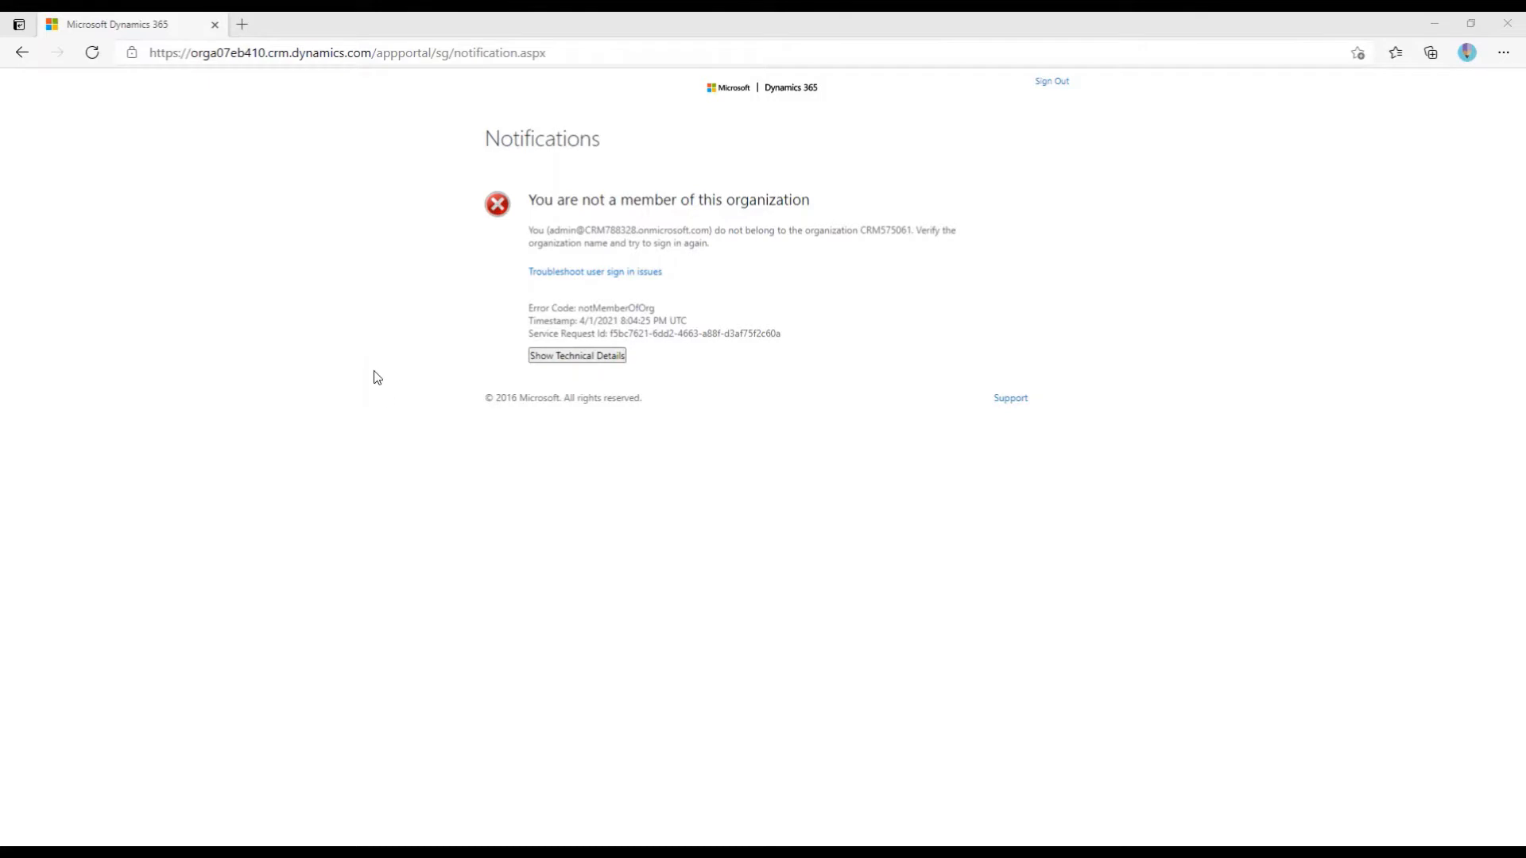
mouse_move(366, 370)
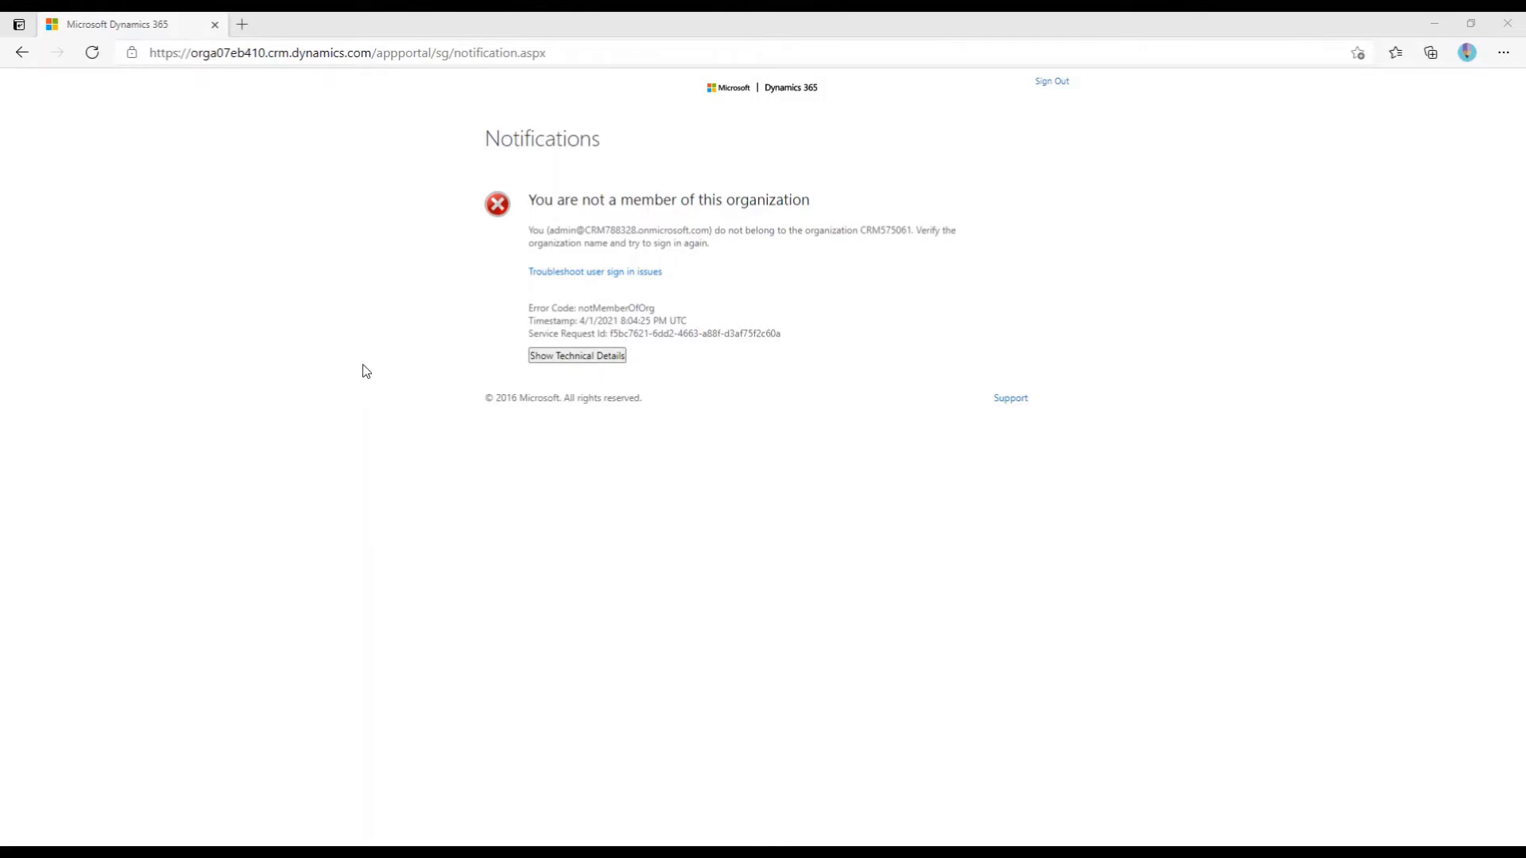
mouse_move(350, 401)
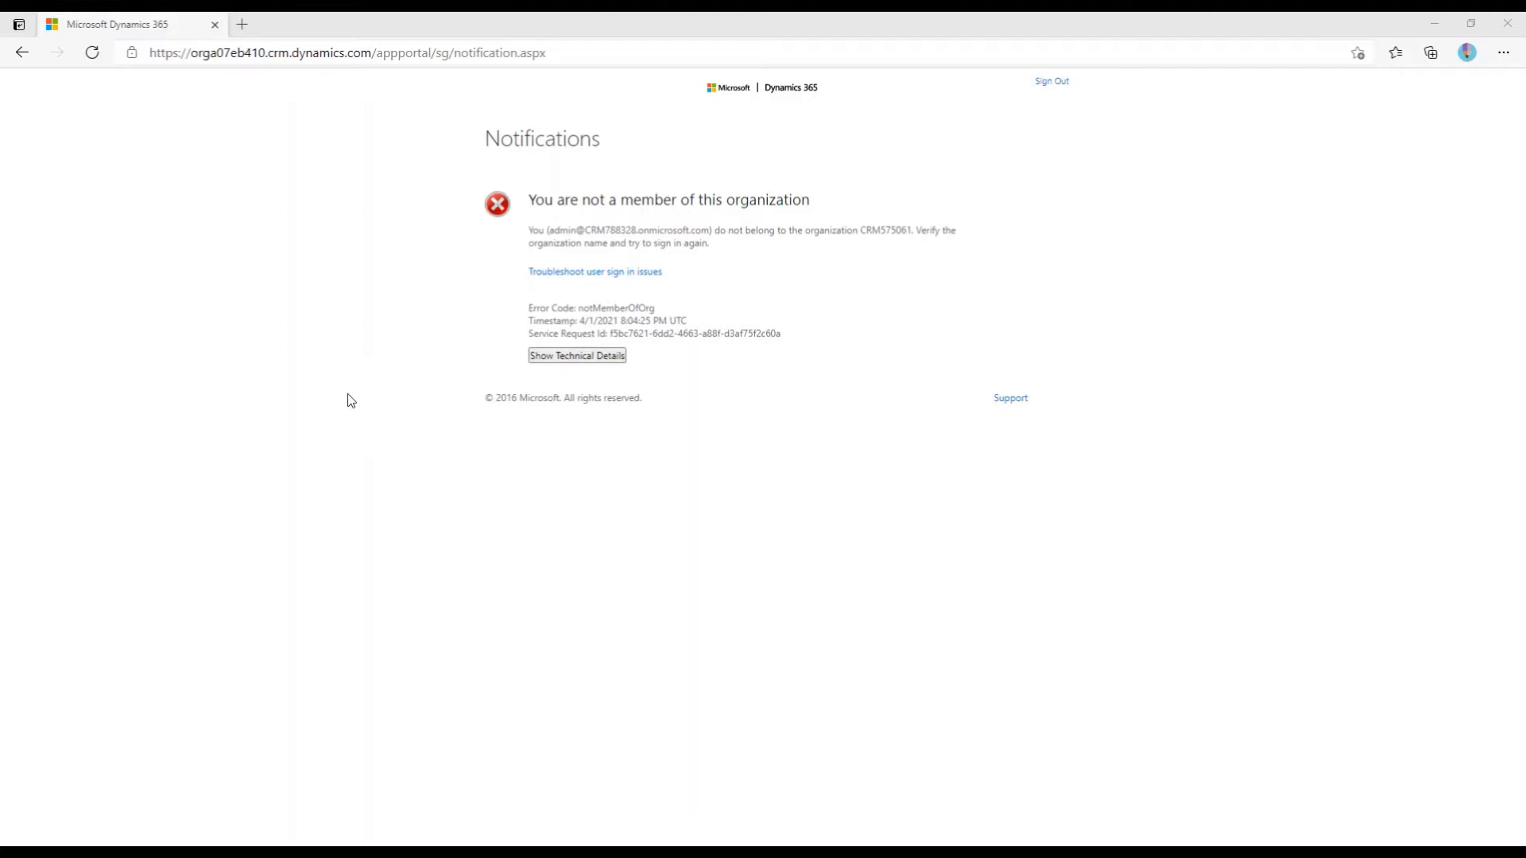
mouse_move(214, 510)
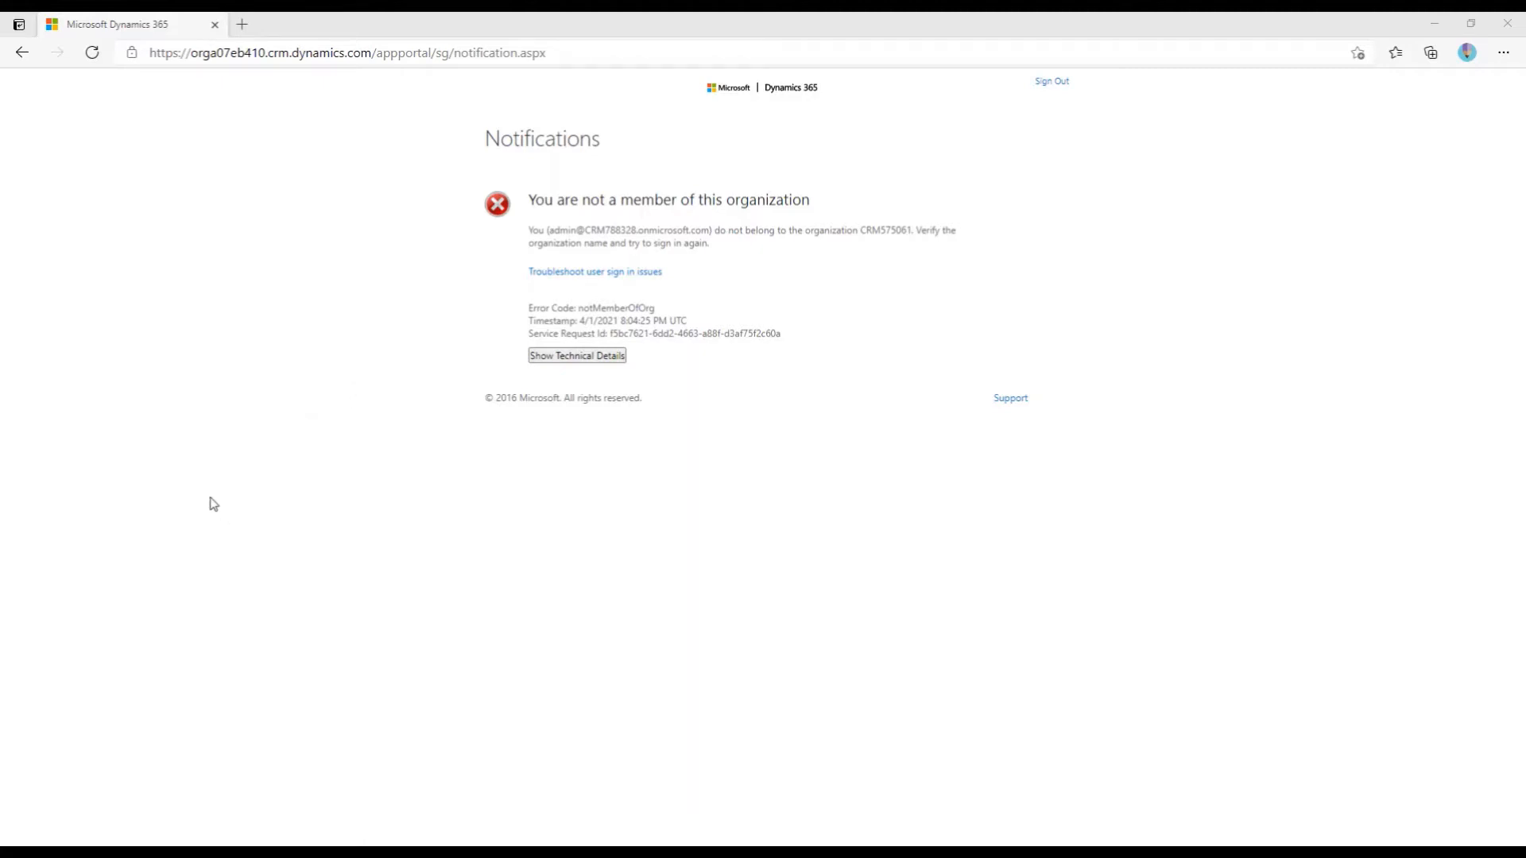
mouse_move(200, 515)
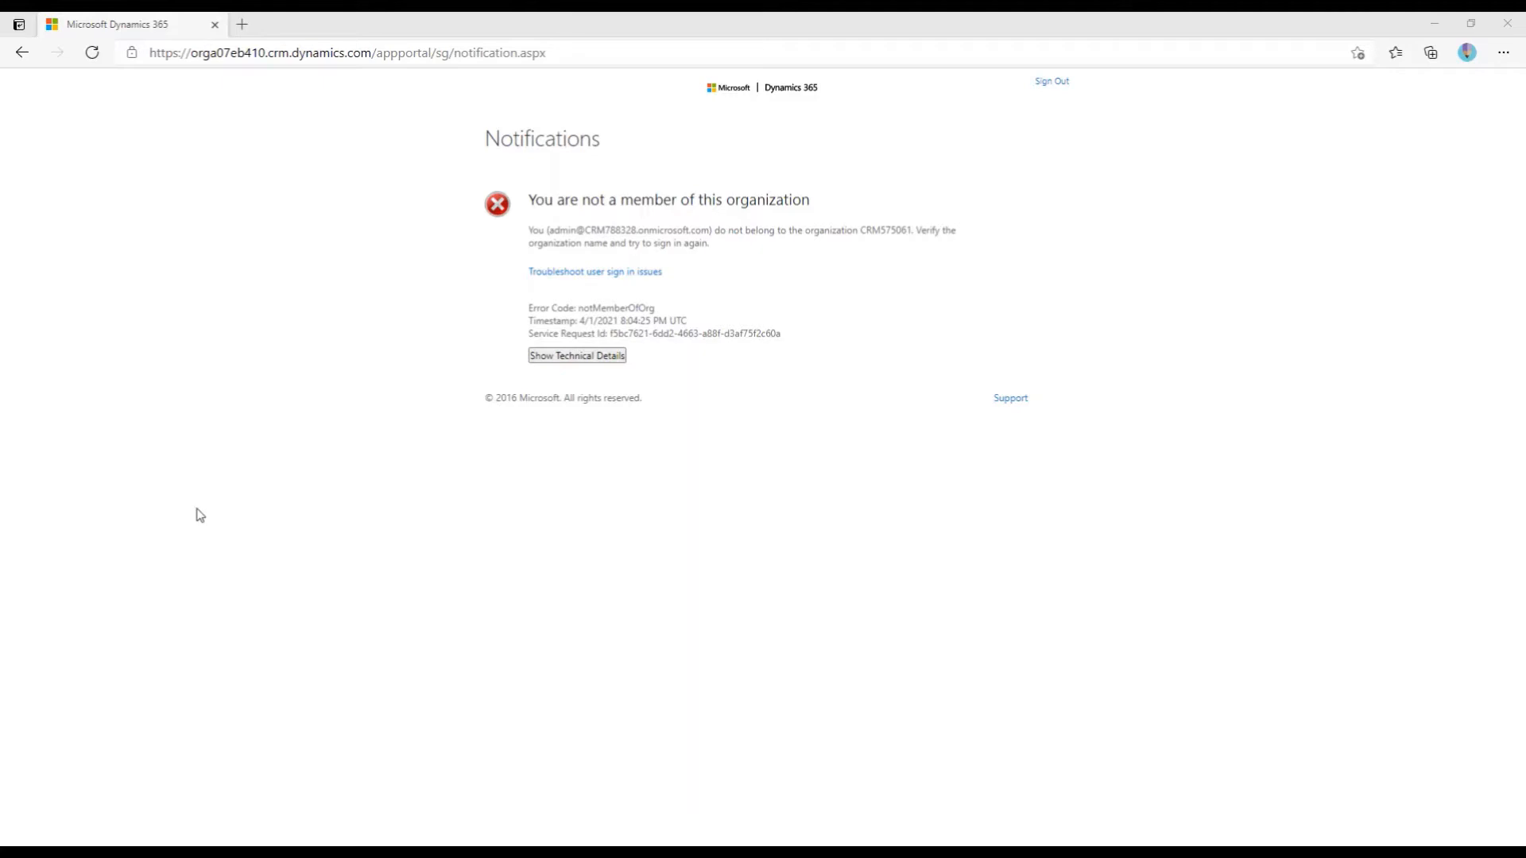
mouse_move(96, 488)
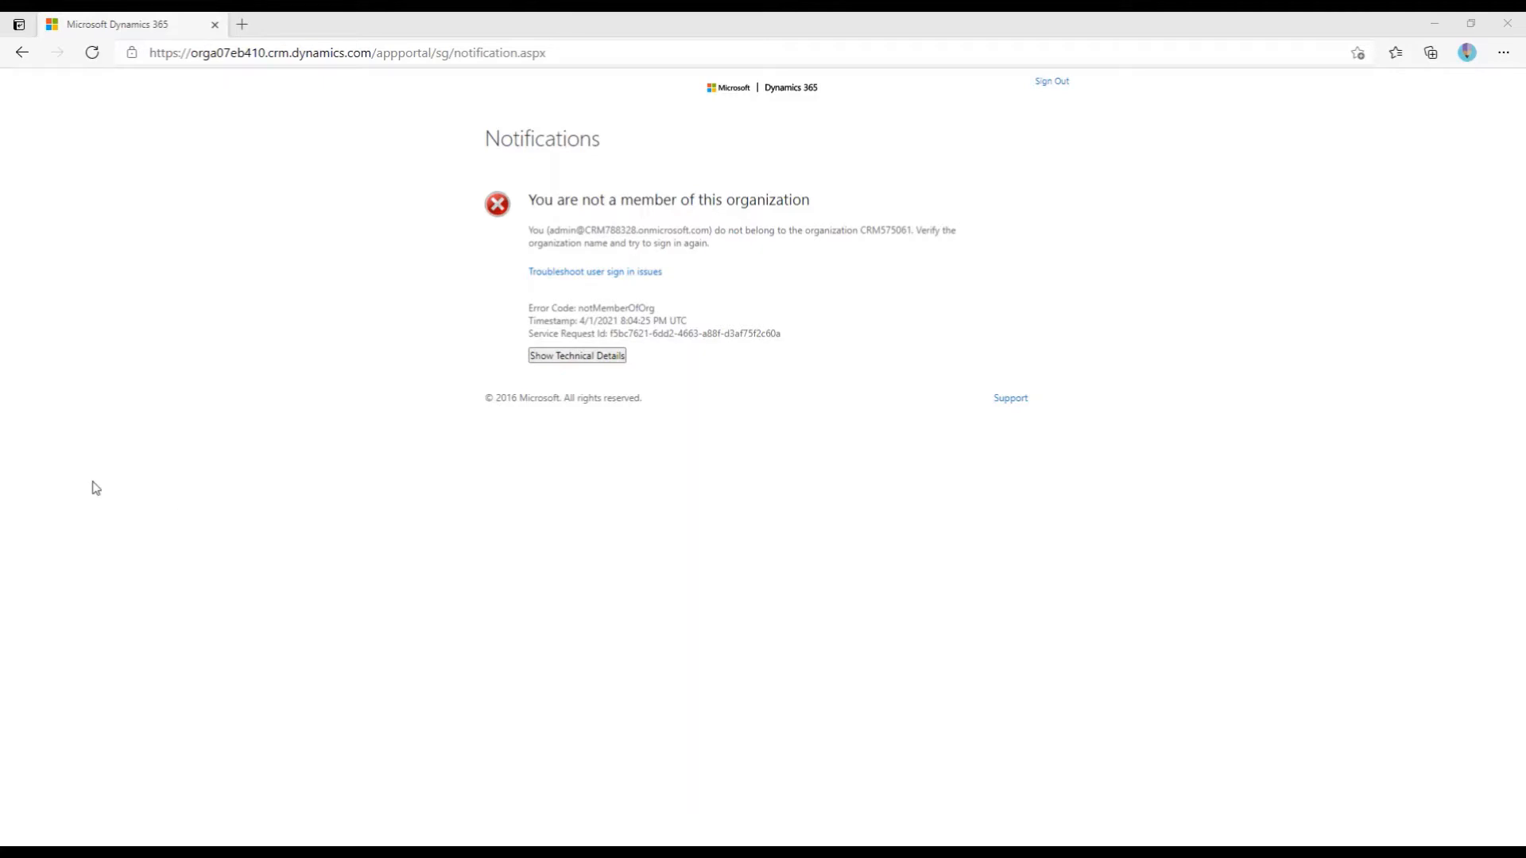
mouse_move(89, 480)
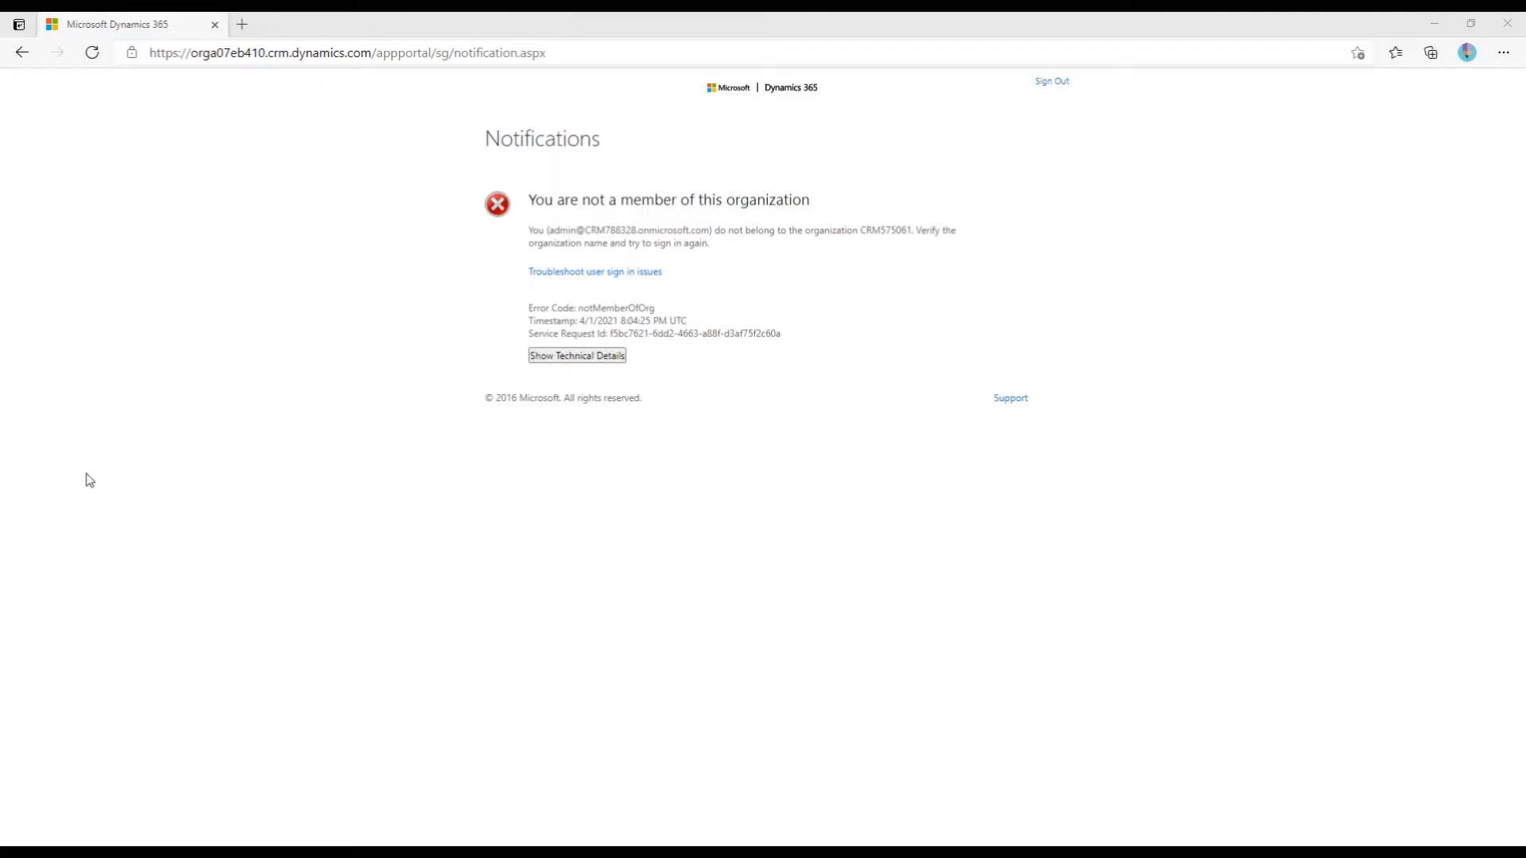
mouse_move(124, 487)
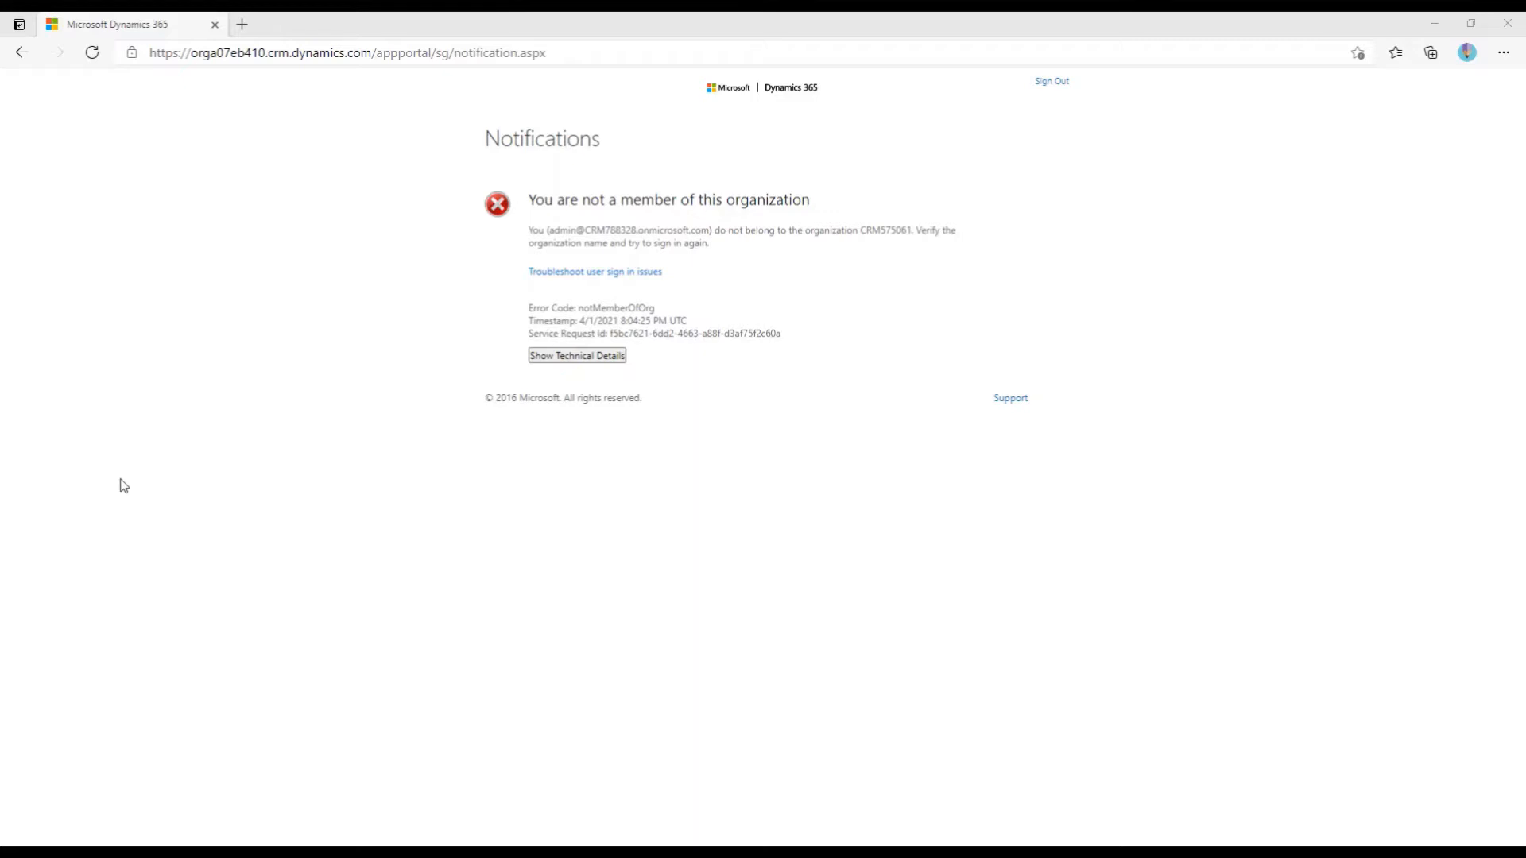
mouse_move(375, 400)
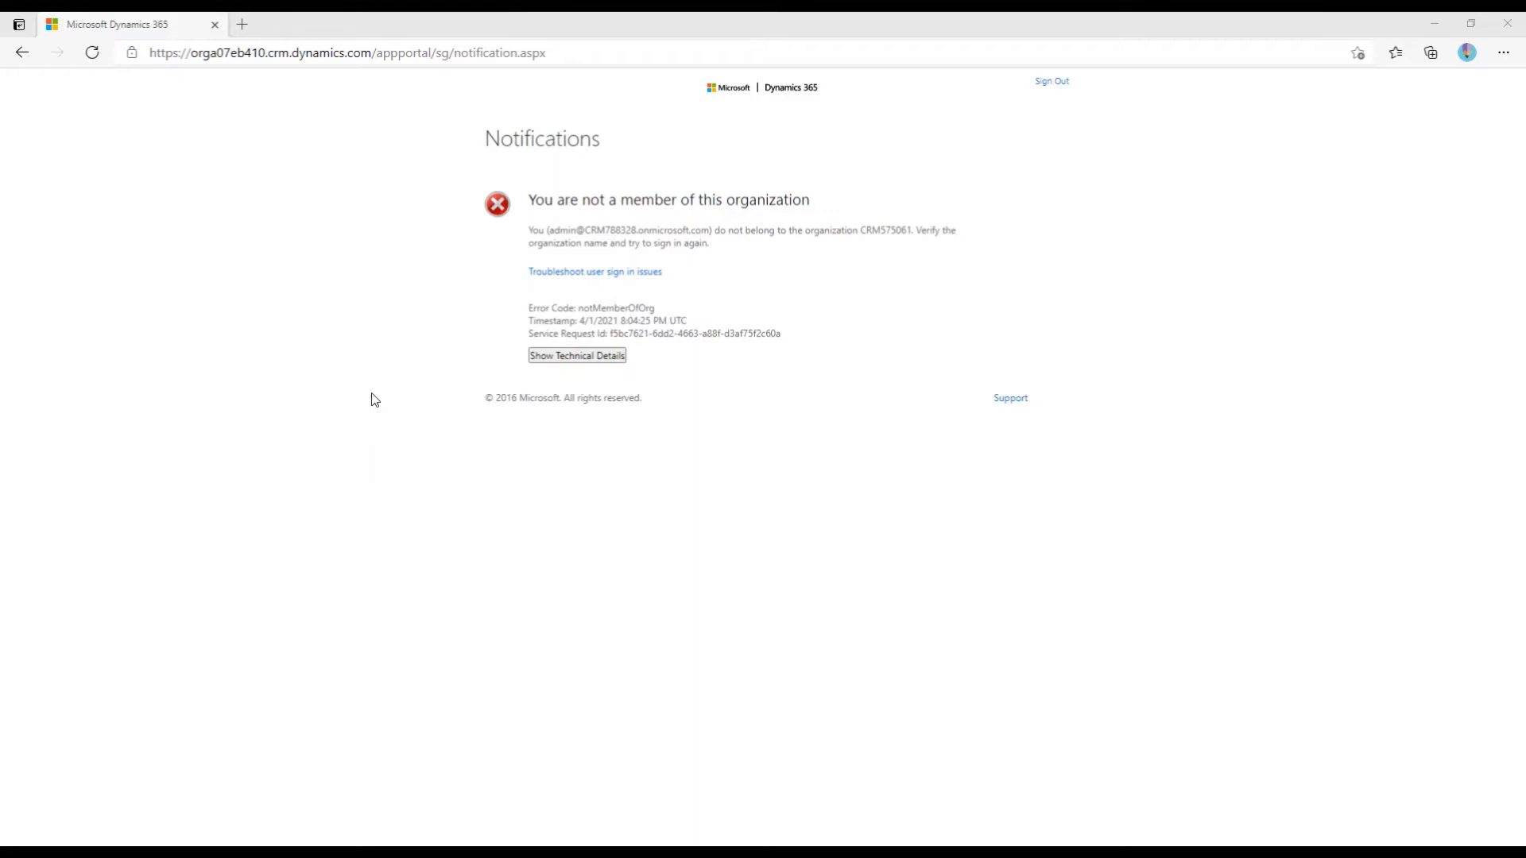
mouse_move(381, 343)
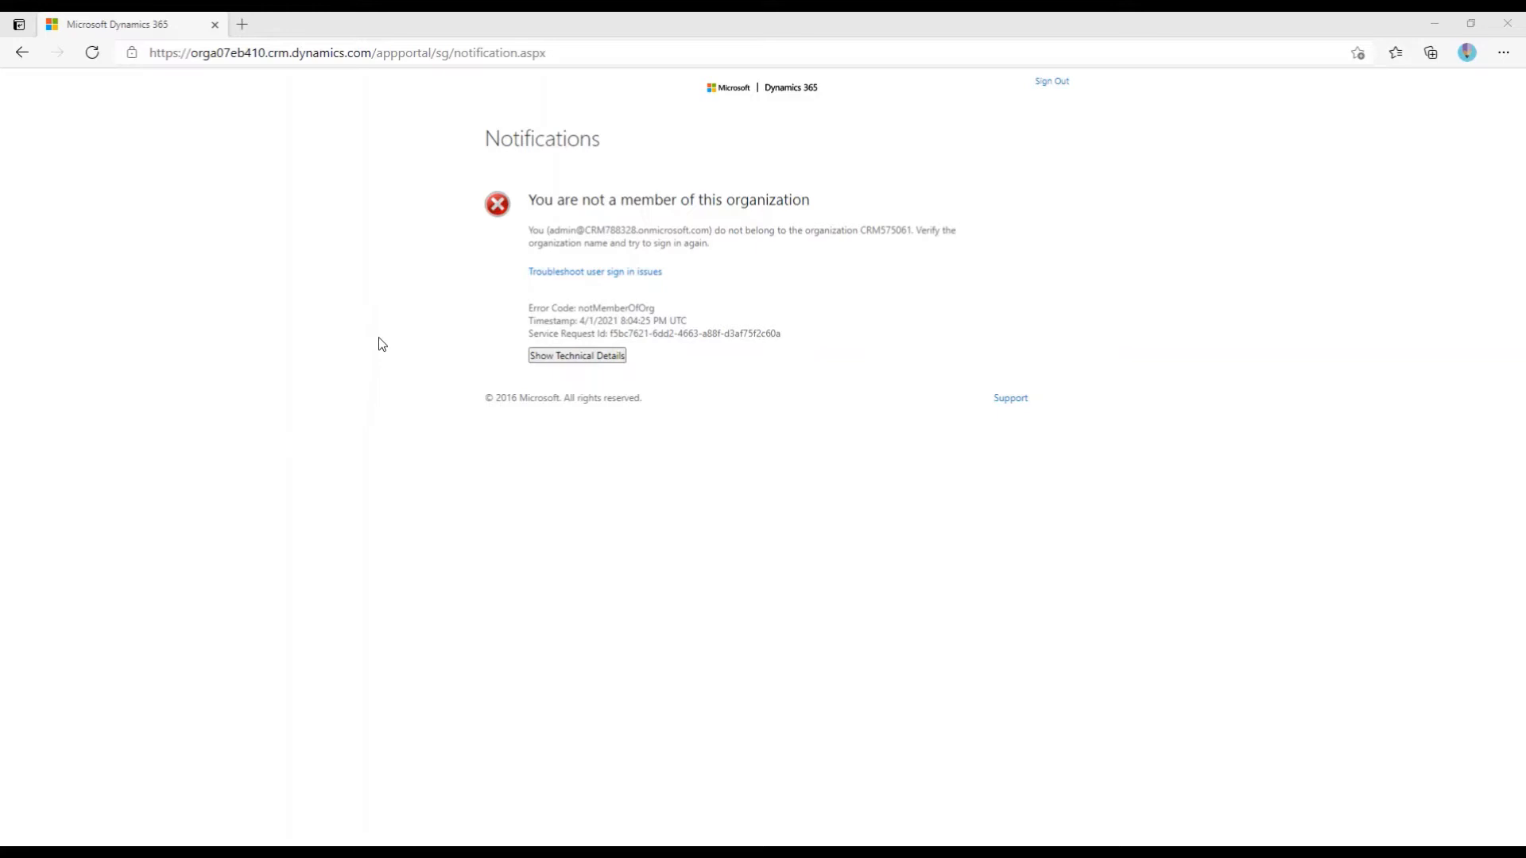
mouse_move(375, 263)
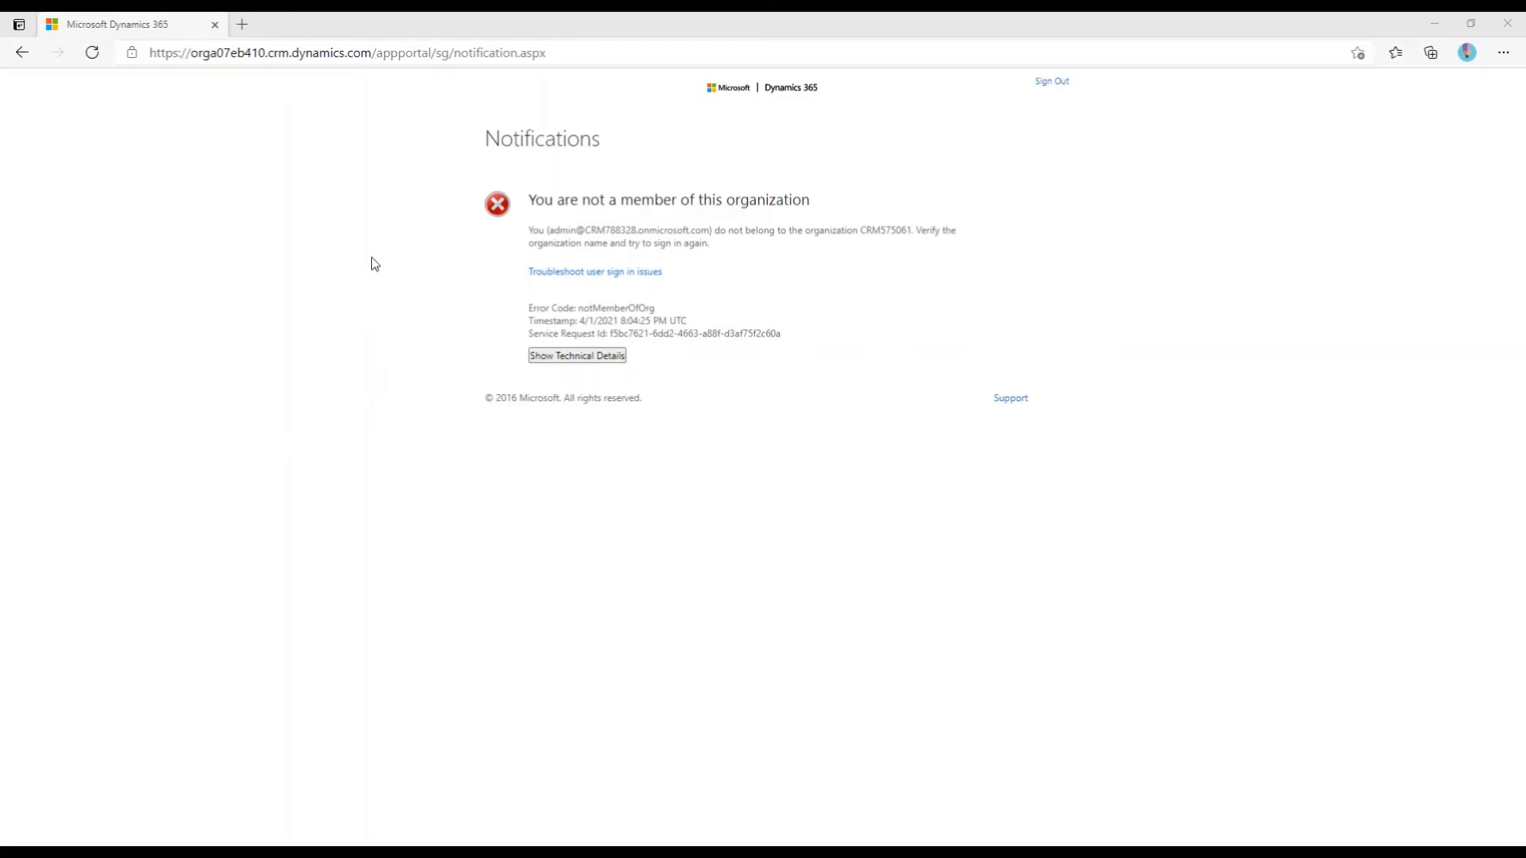
mouse_move(423, 175)
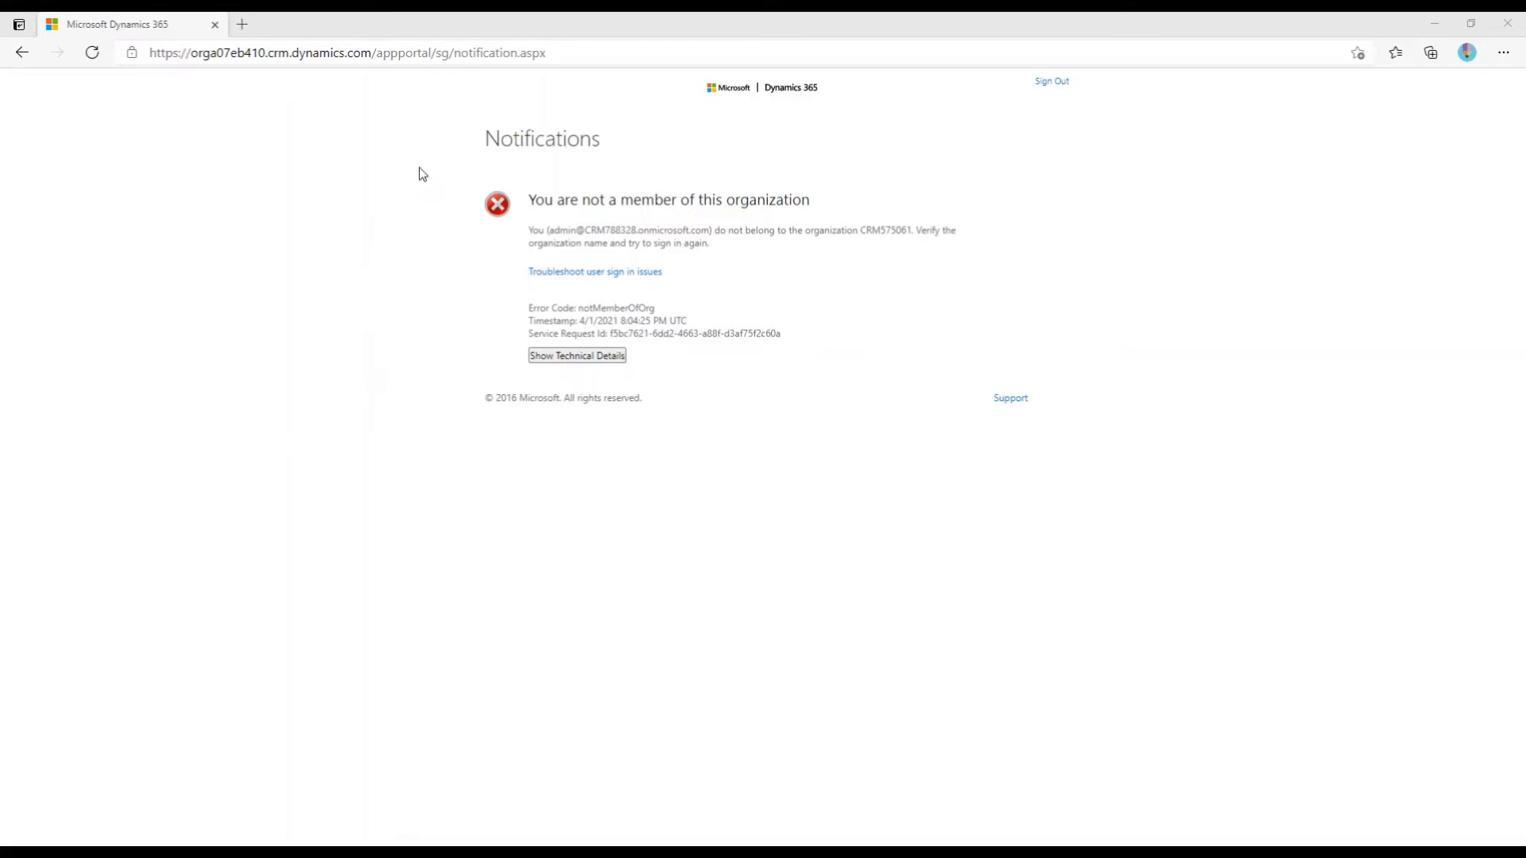
mouse_move(432, 180)
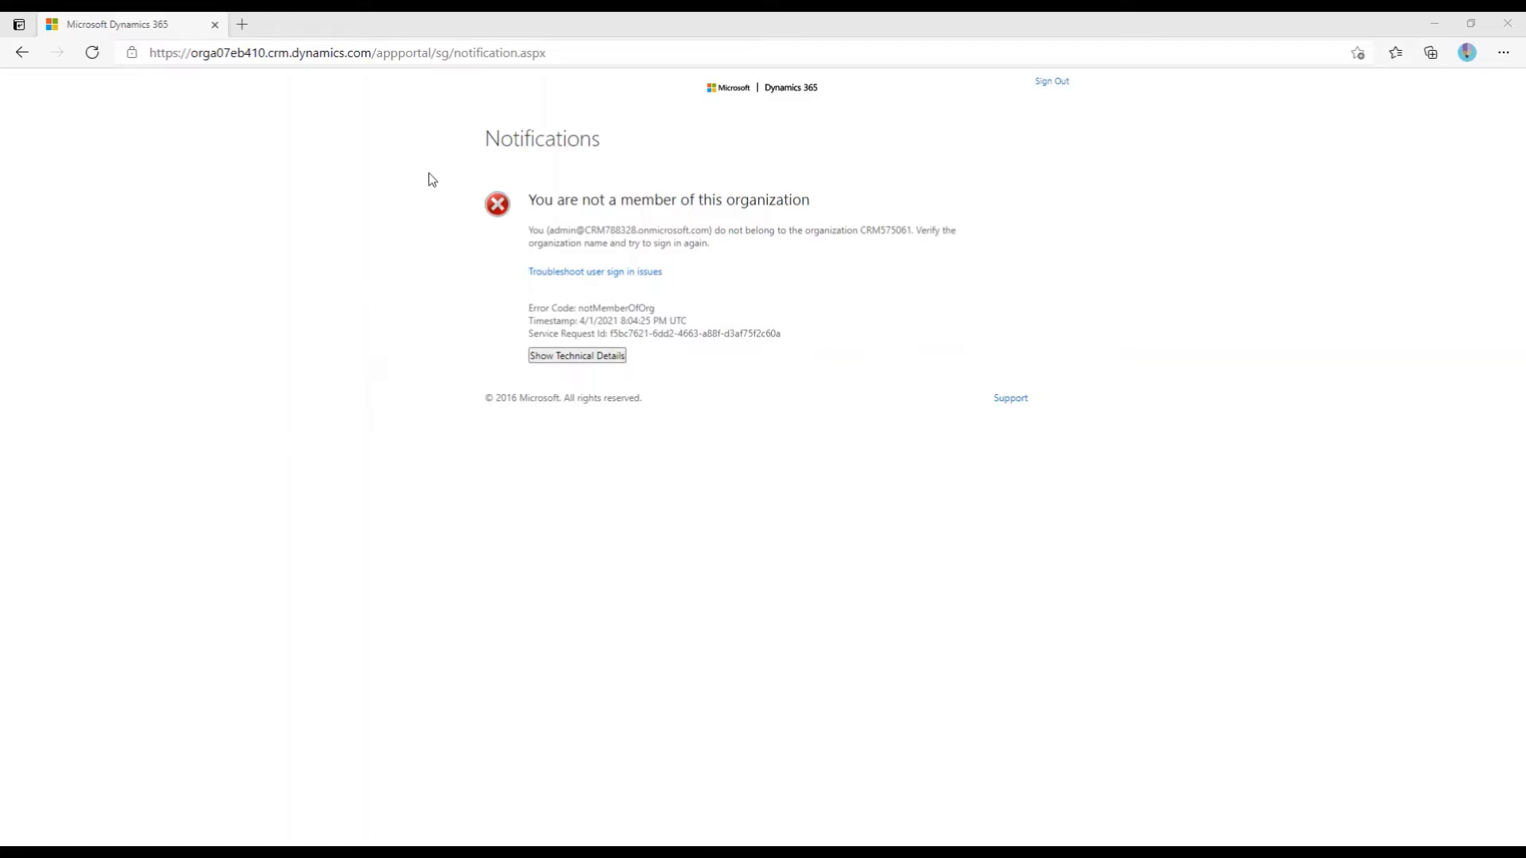
mouse_move(393, 213)
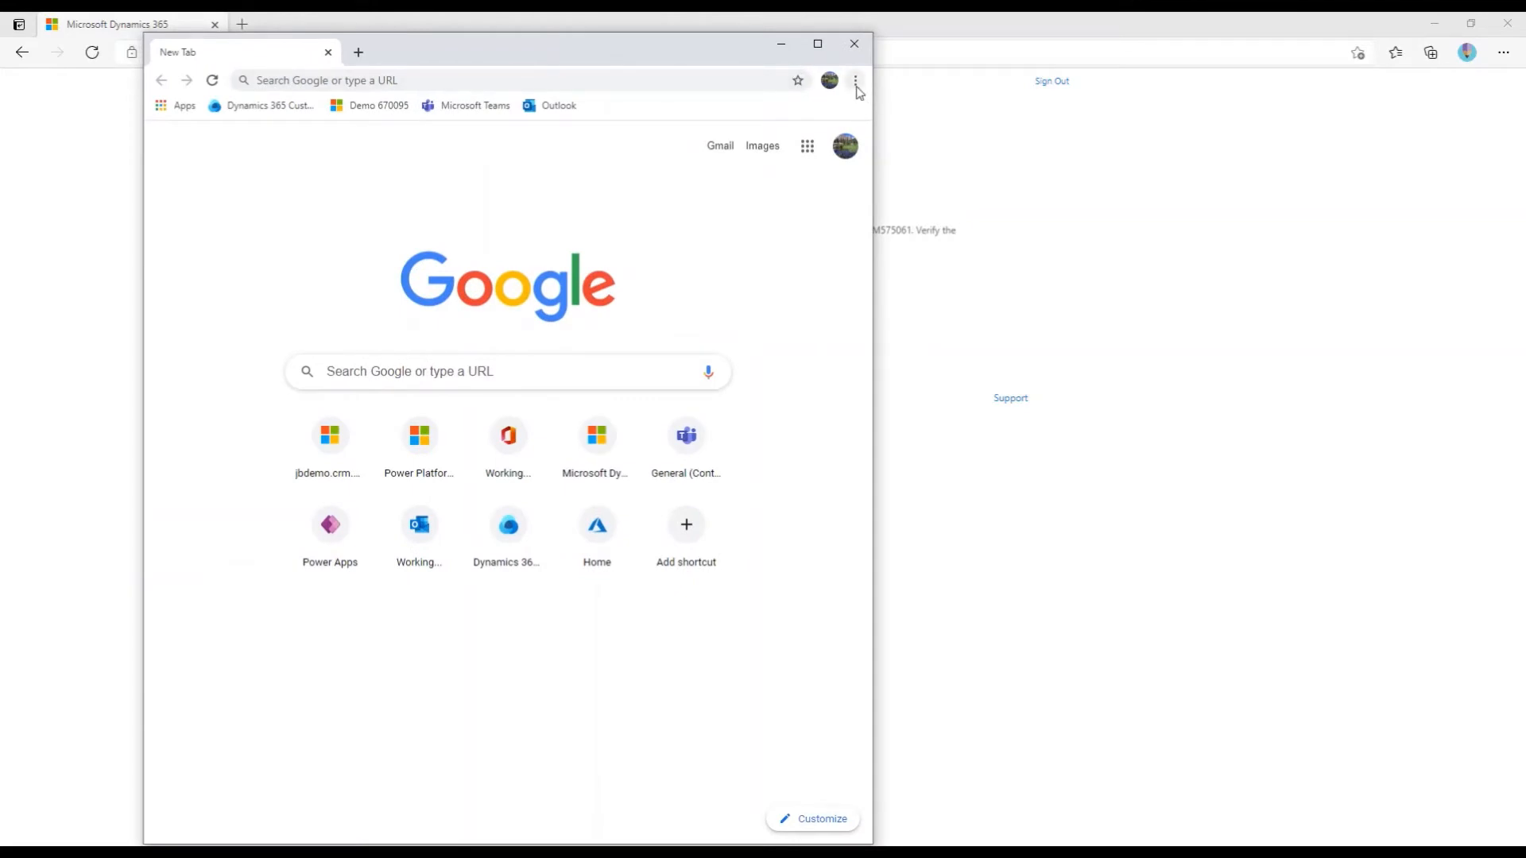
mouse_move(854, 79)
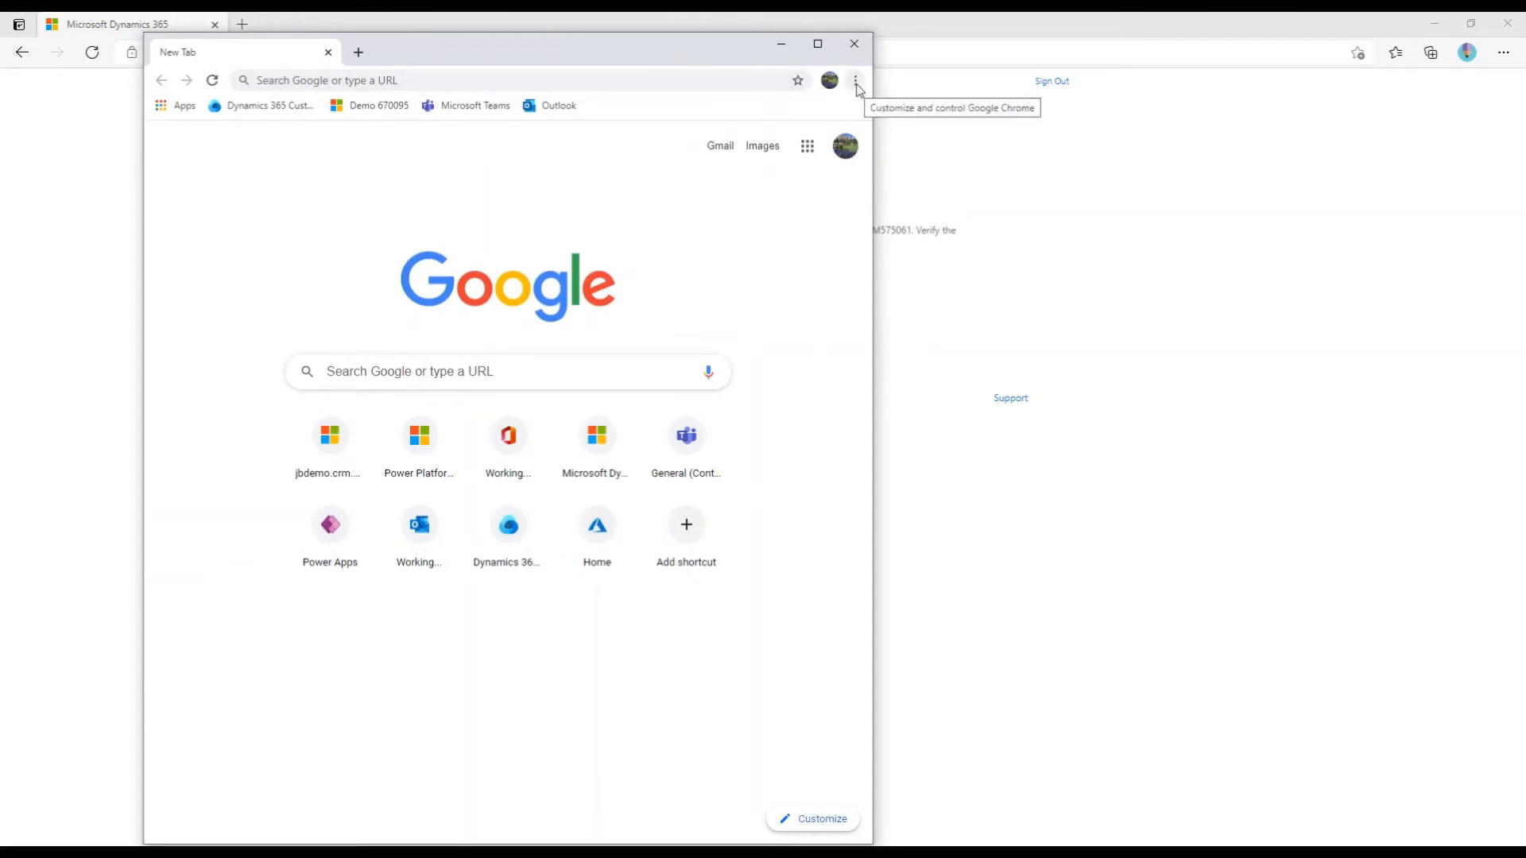
- Reach Edge settings and clear browsing, download, cookie and cache data for all time
click(855, 80)
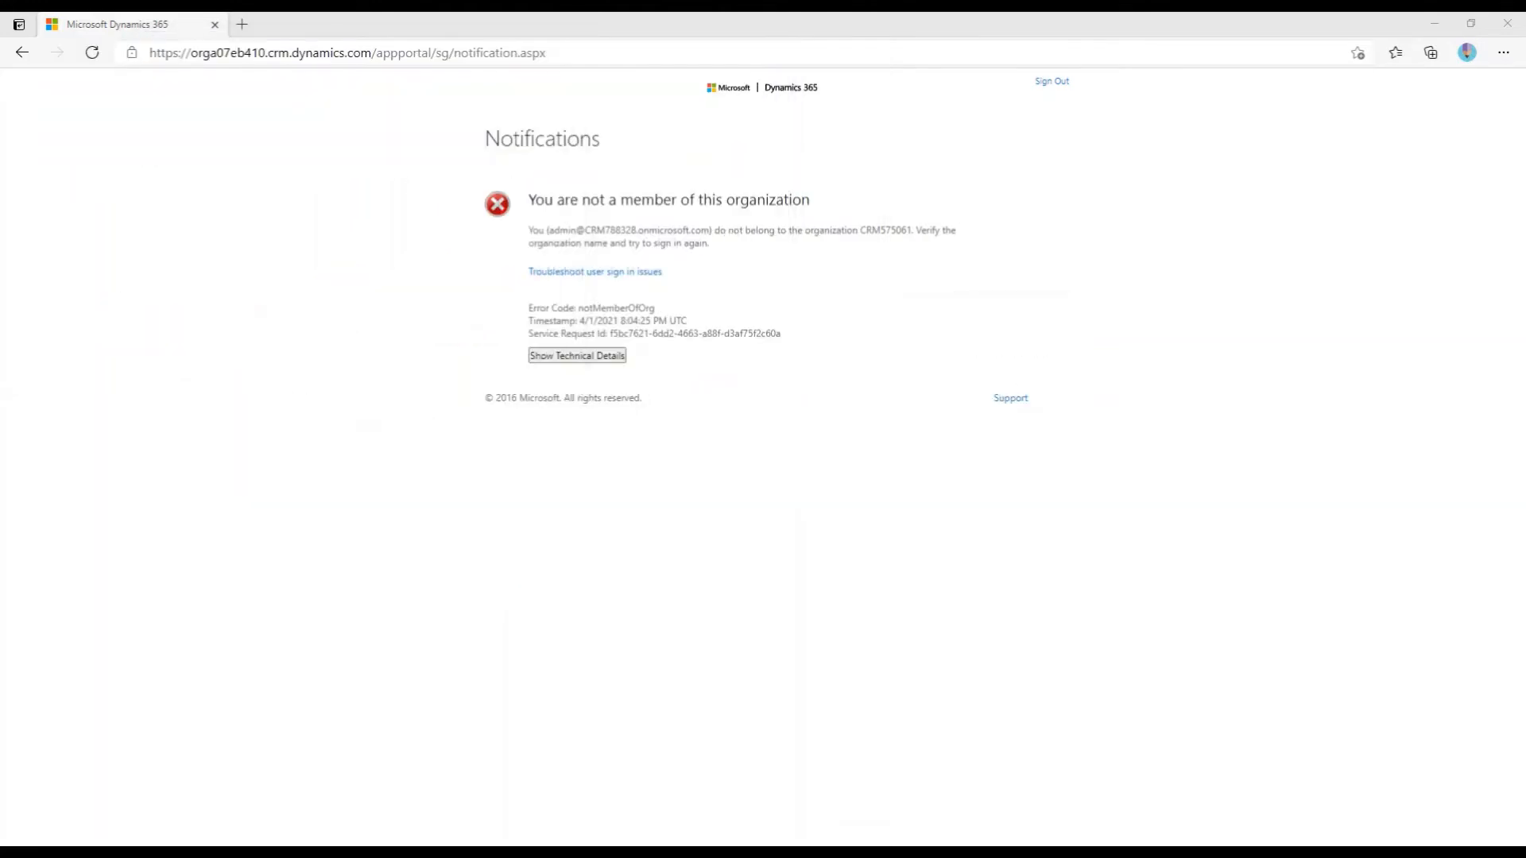
click(1502, 52)
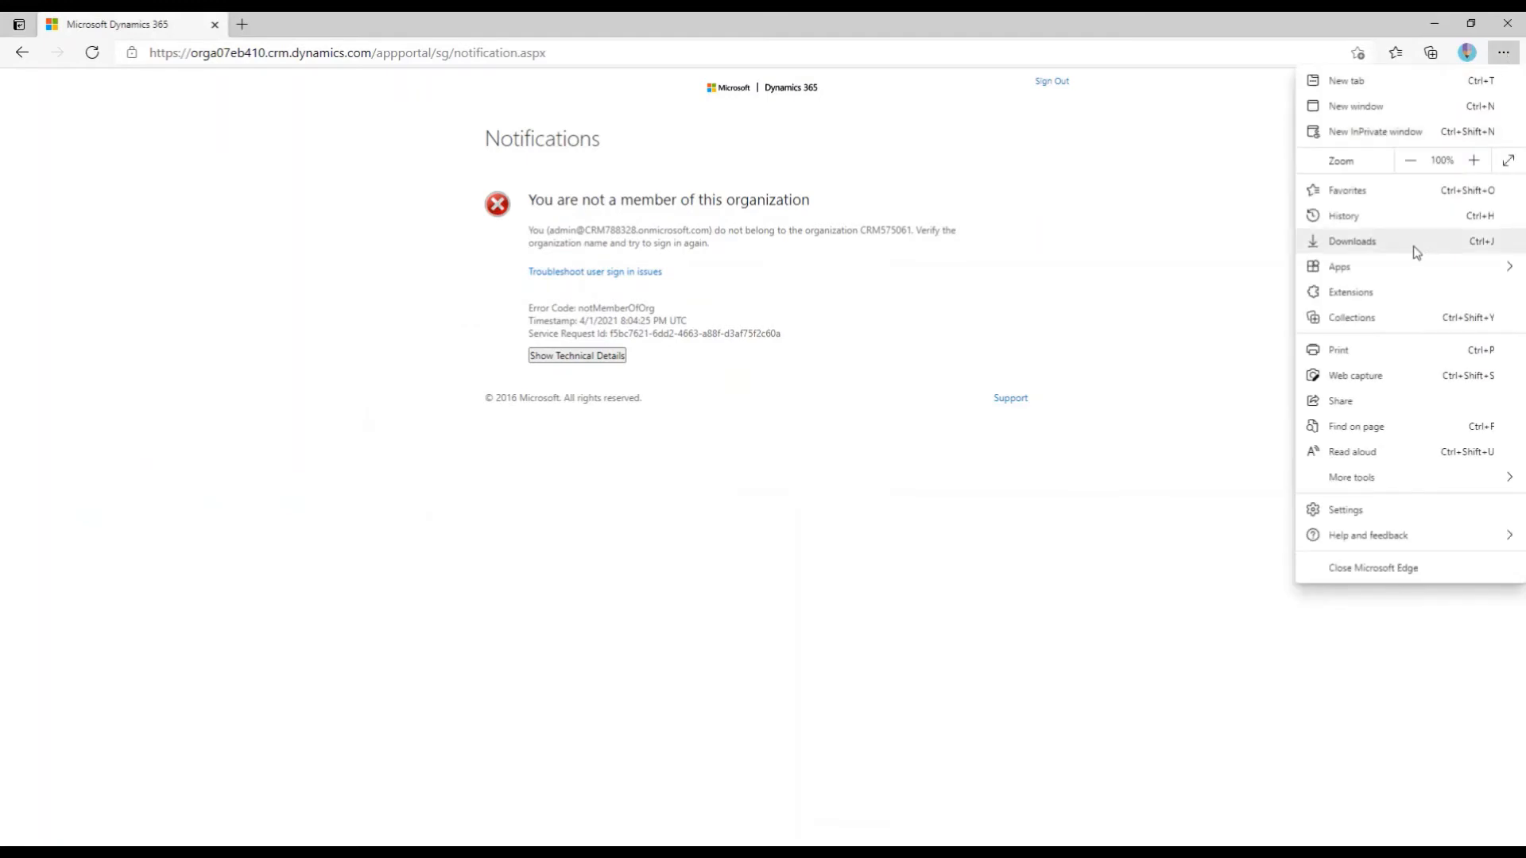
click(1344, 214)
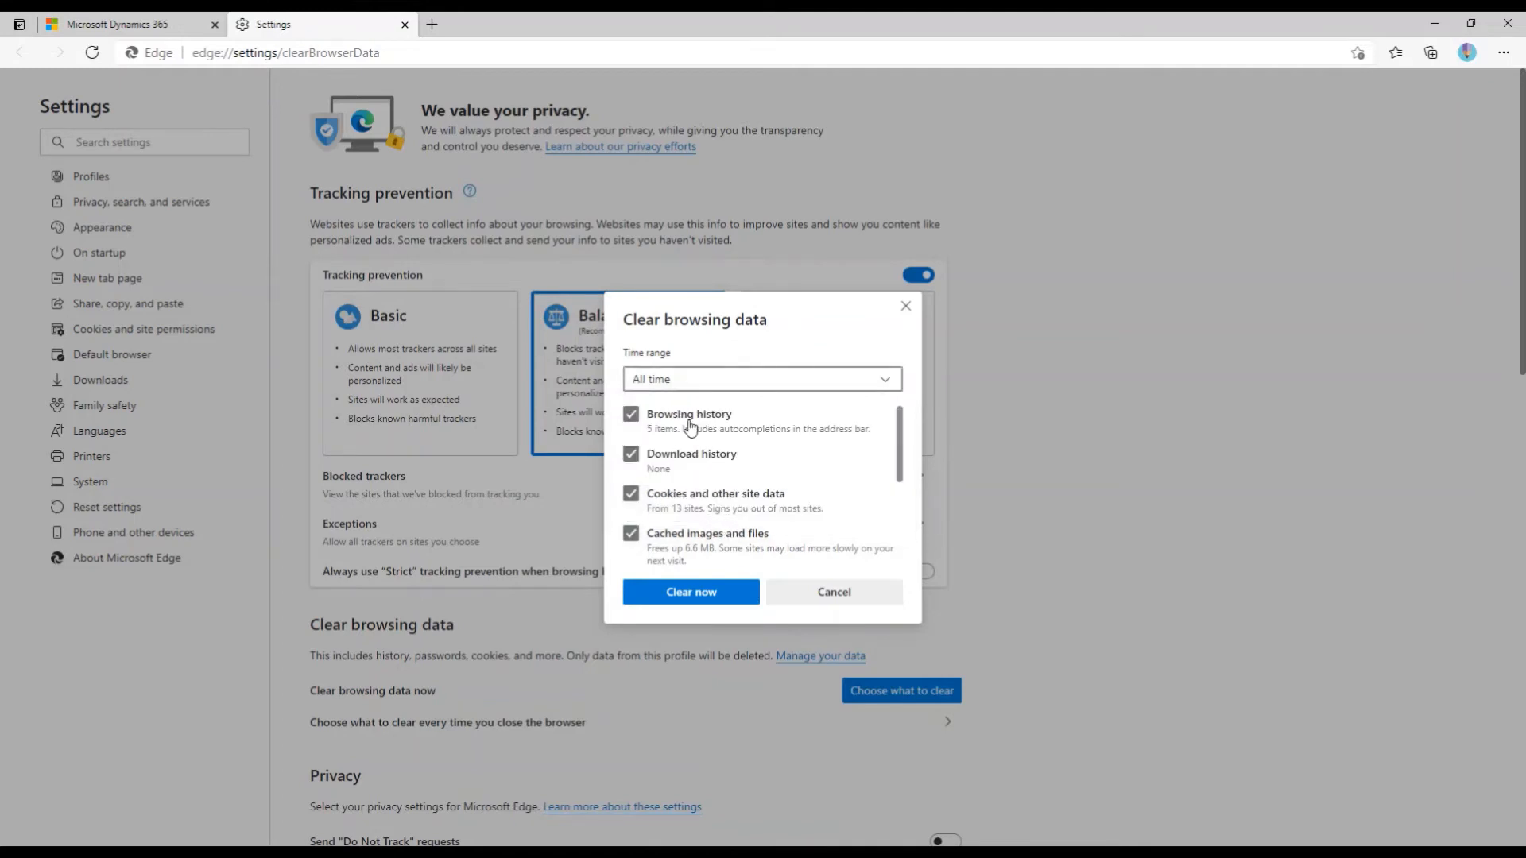
mouse_move(687, 385)
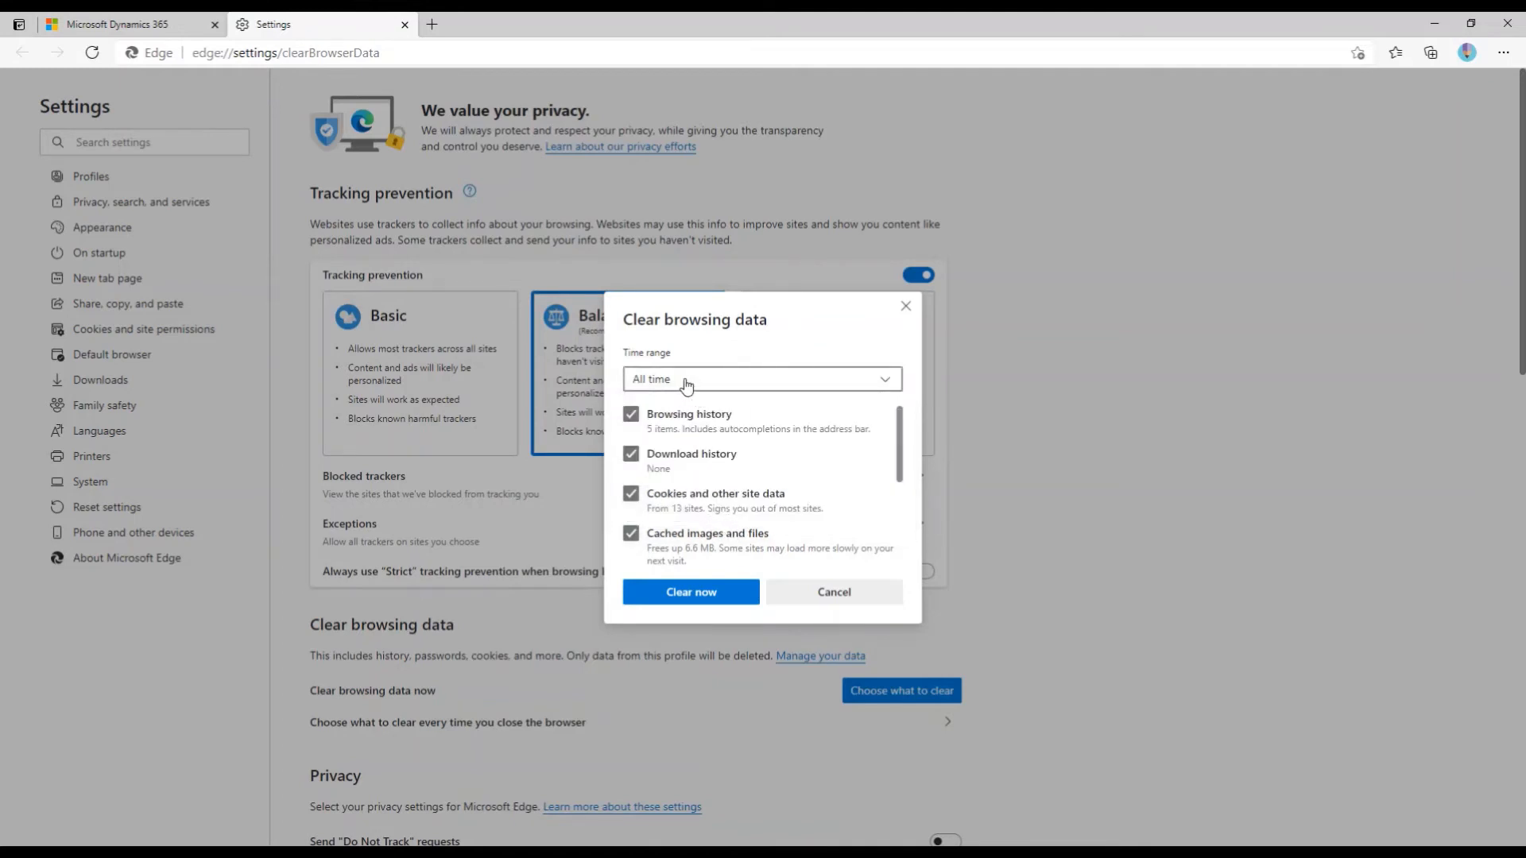
click(833, 591)
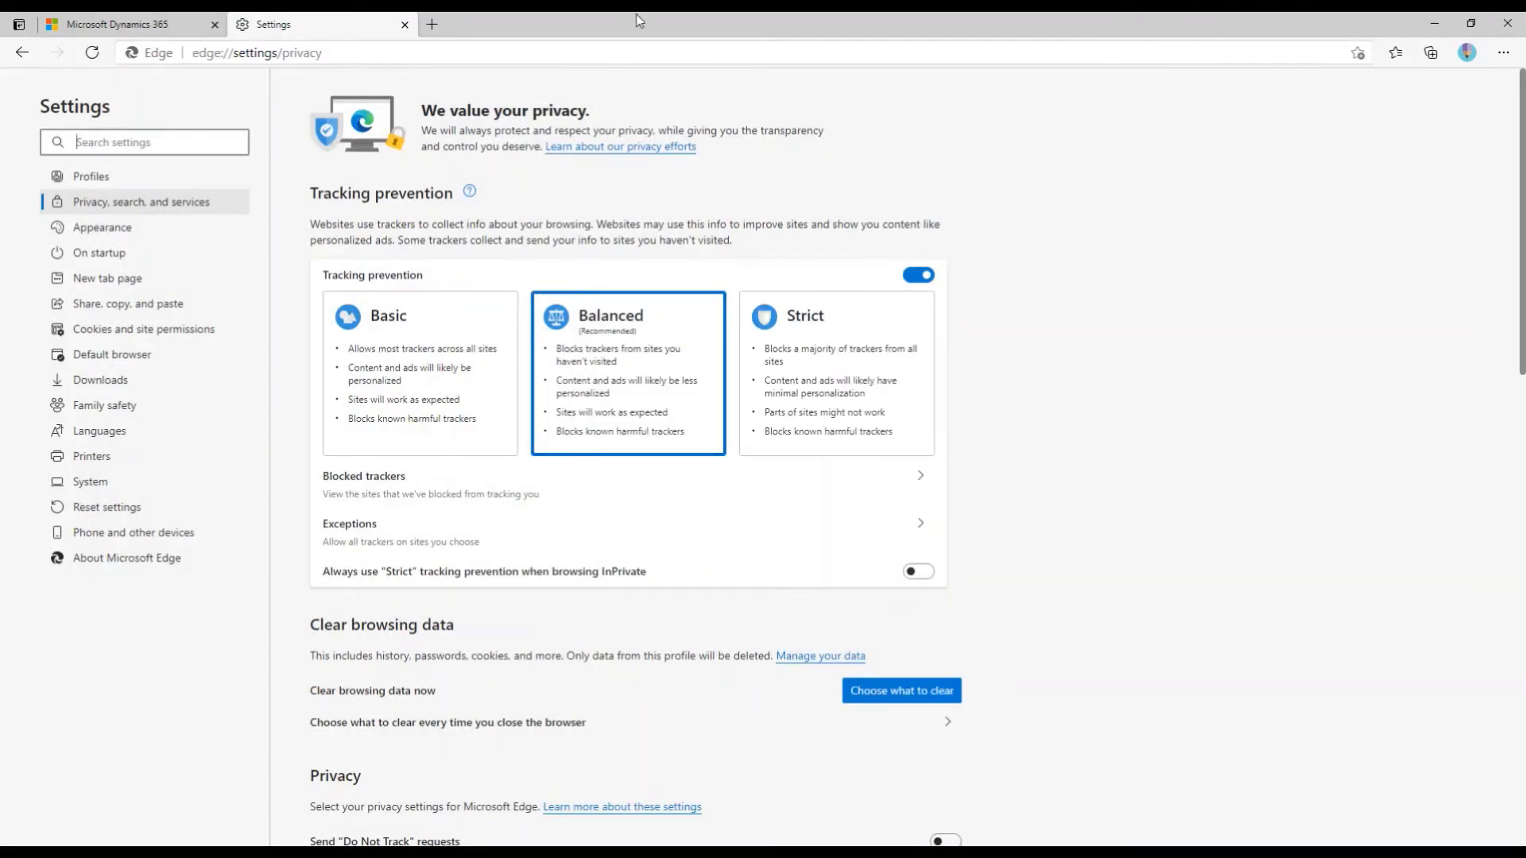
mouse_move(1507, 24)
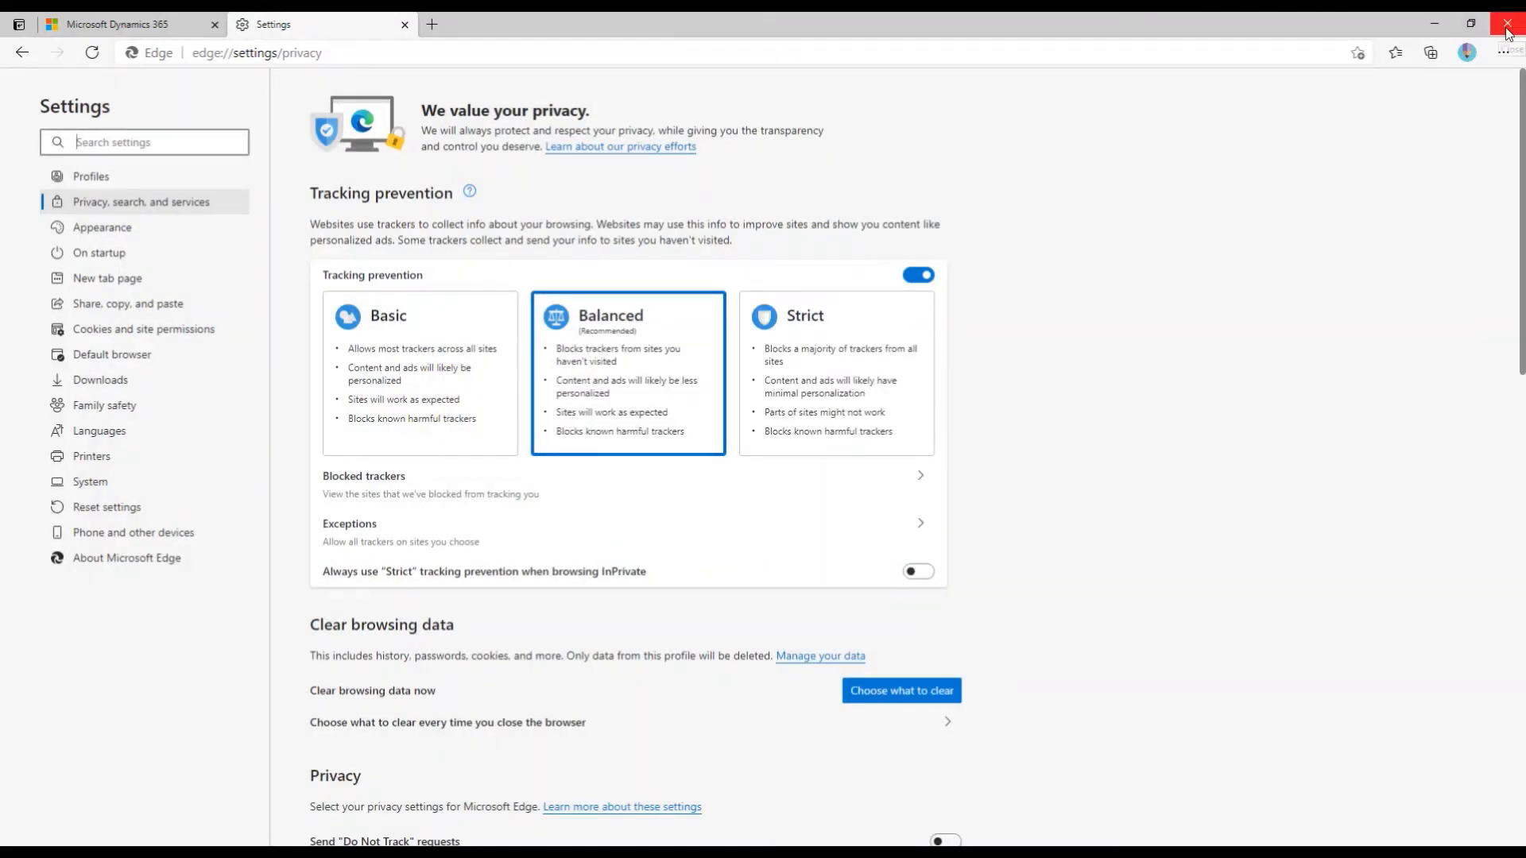
- Close the whole Edge window so it can be relaunched fresh
click(403, 24)
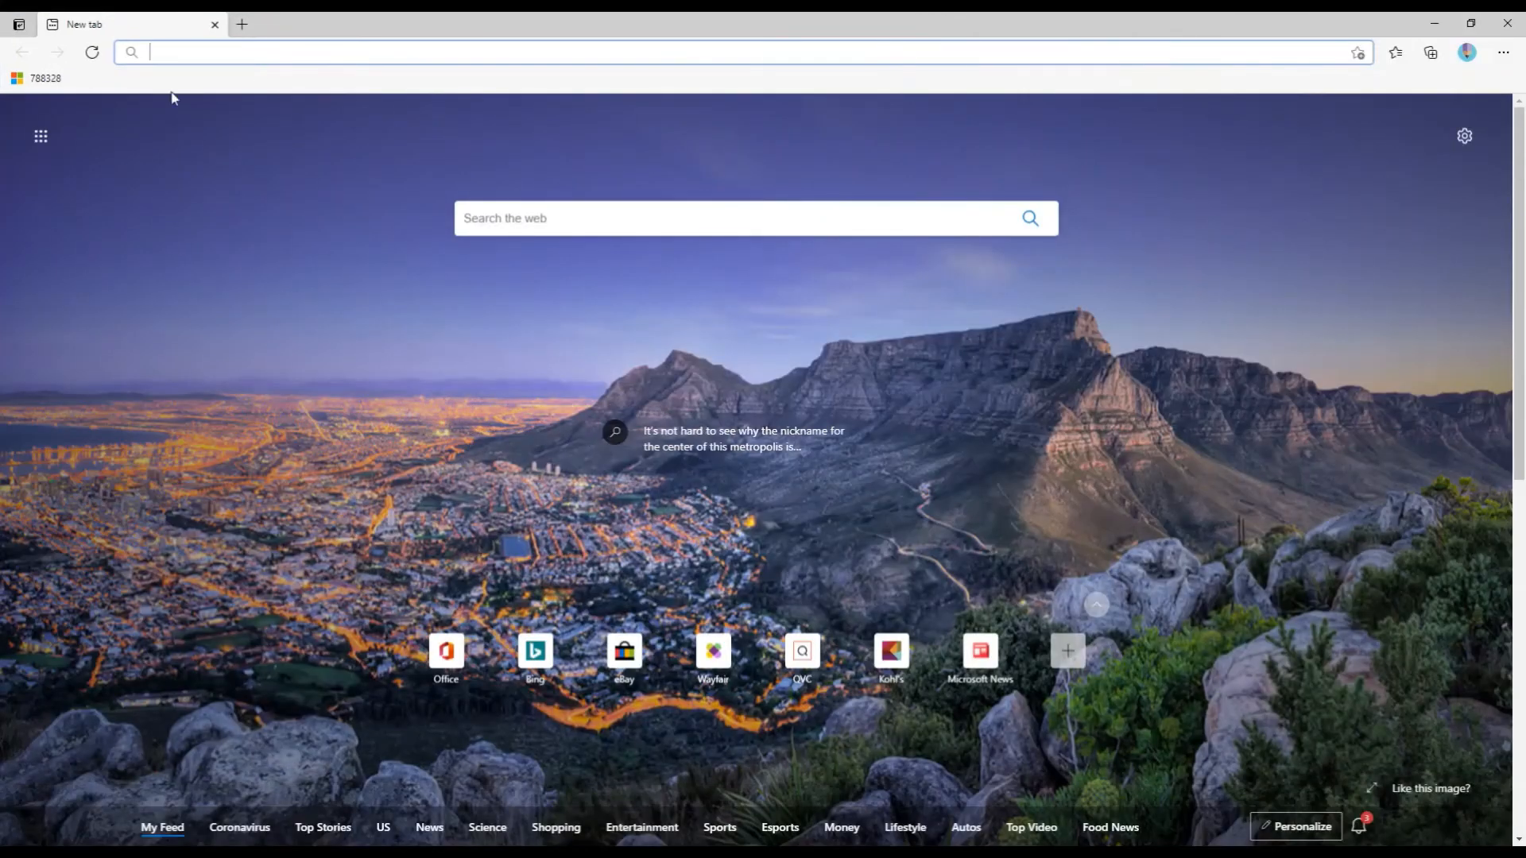
text(https://orga07eb410.crm.dynamics.com/main.aspx?appid=c0943db0-1a84-eb11-b1ab-00224805bf9b&pagetype=dashboard&id=2701de60-8f2a-48a4-8262-4a35ca7441fa&type=system&_canOverride=true)
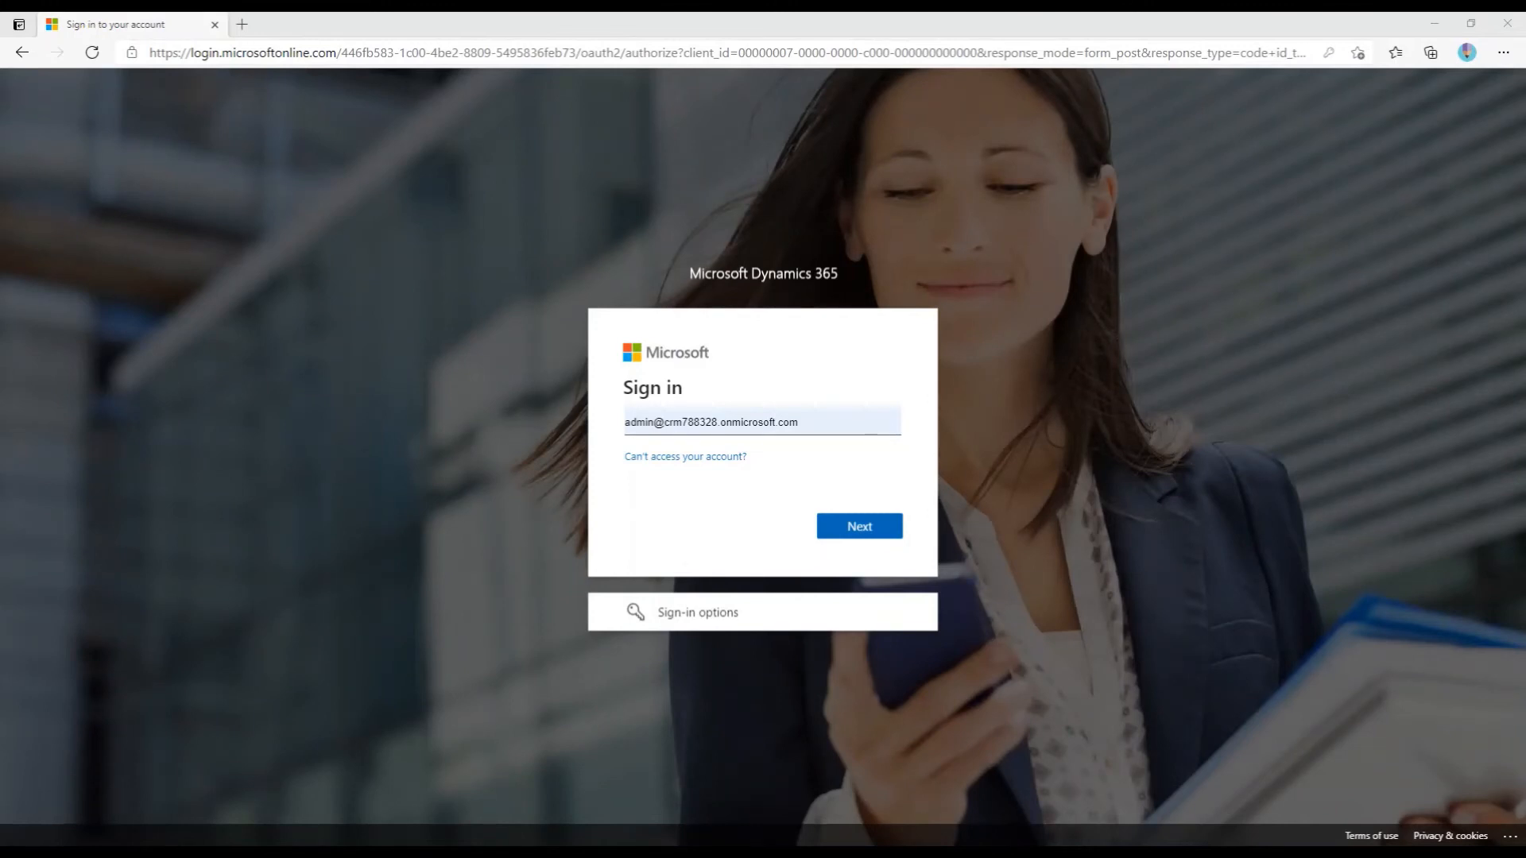
click(761, 421)
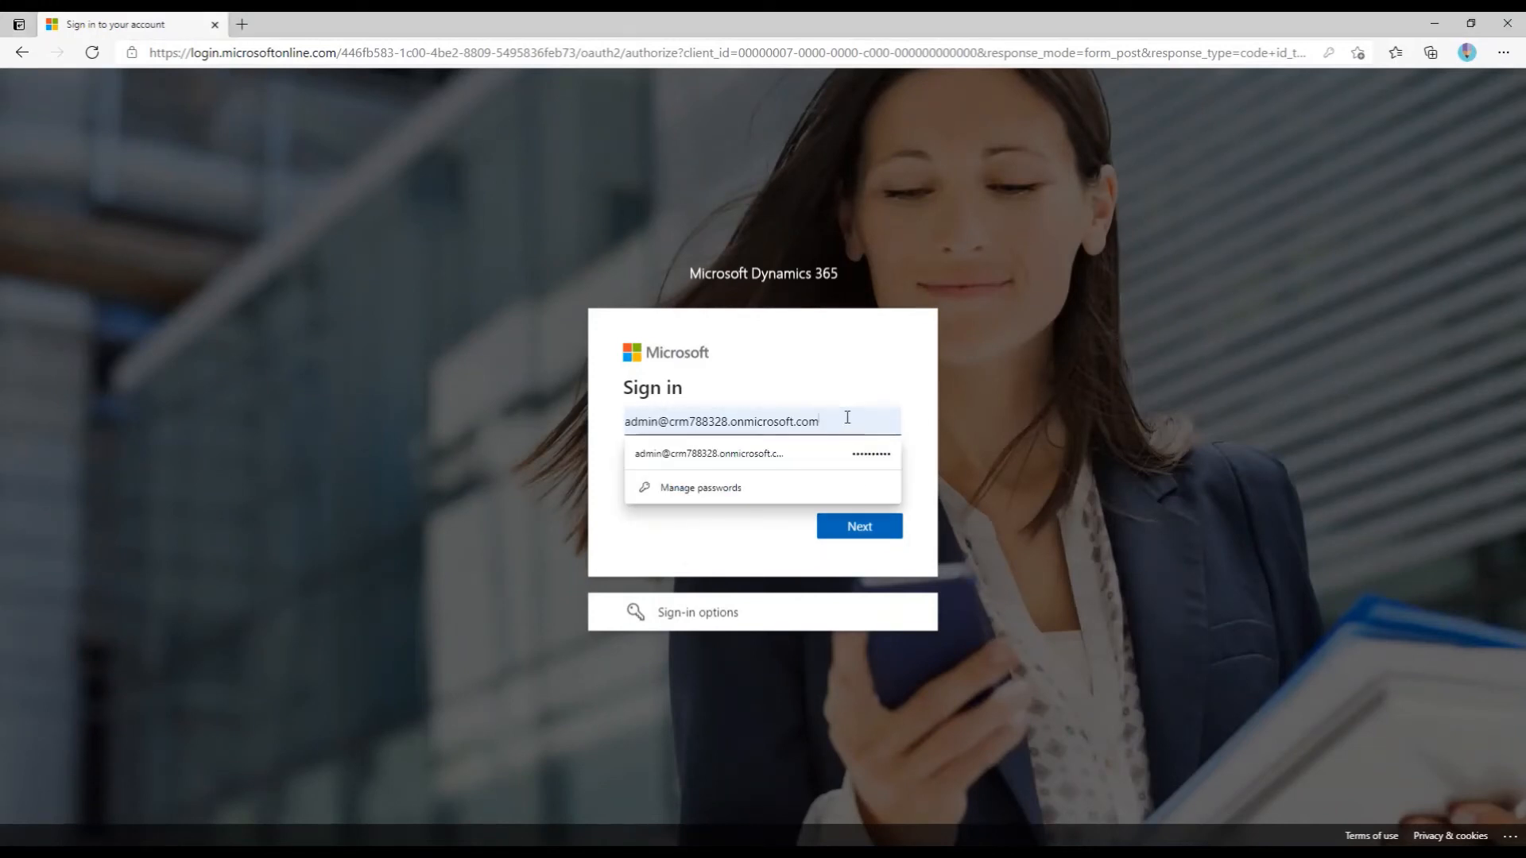
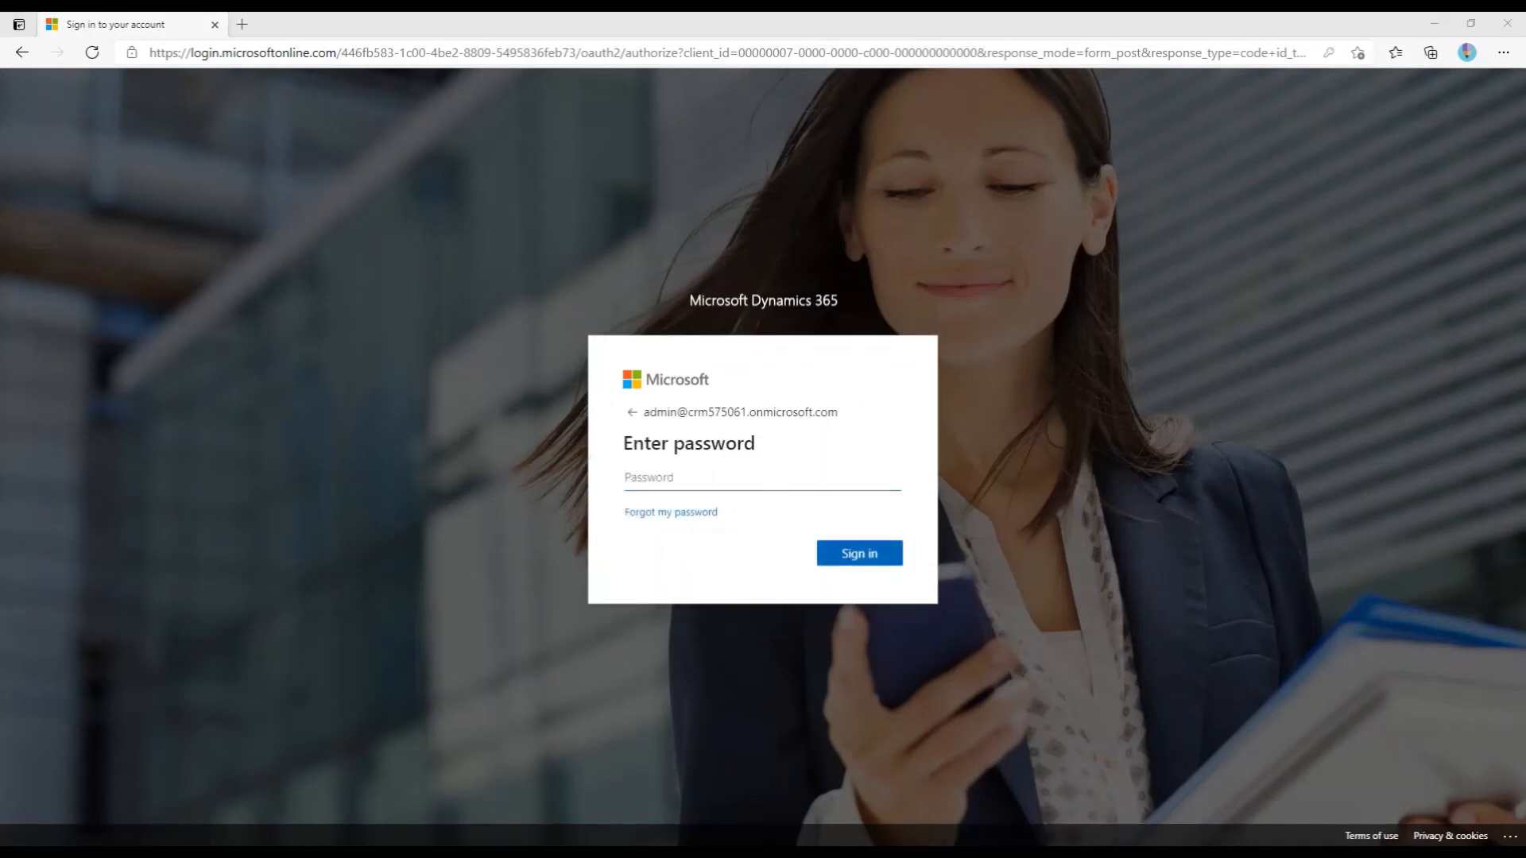
text(password)
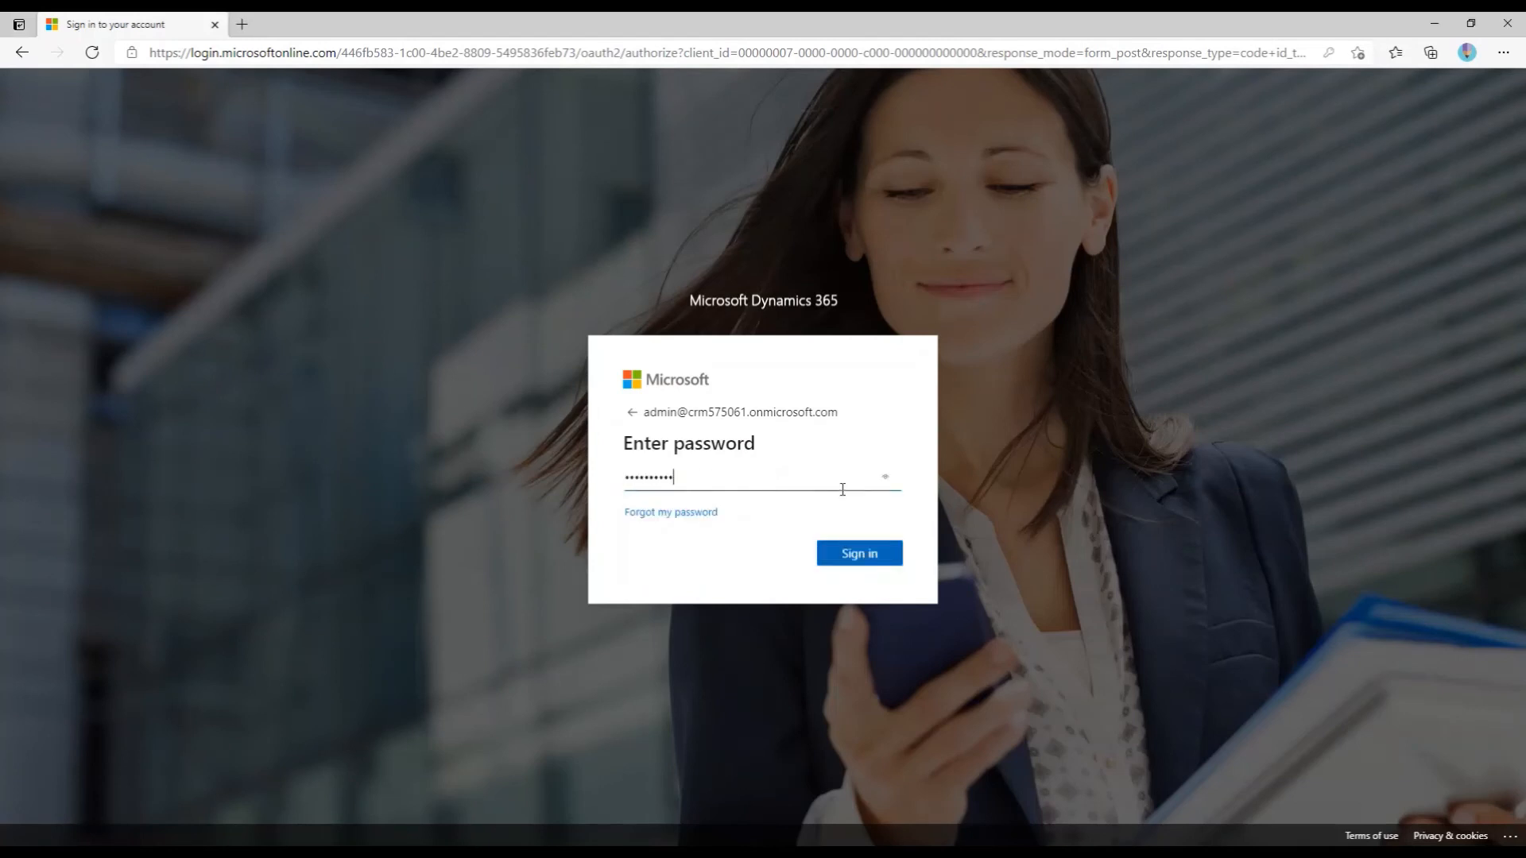
click(857, 553)
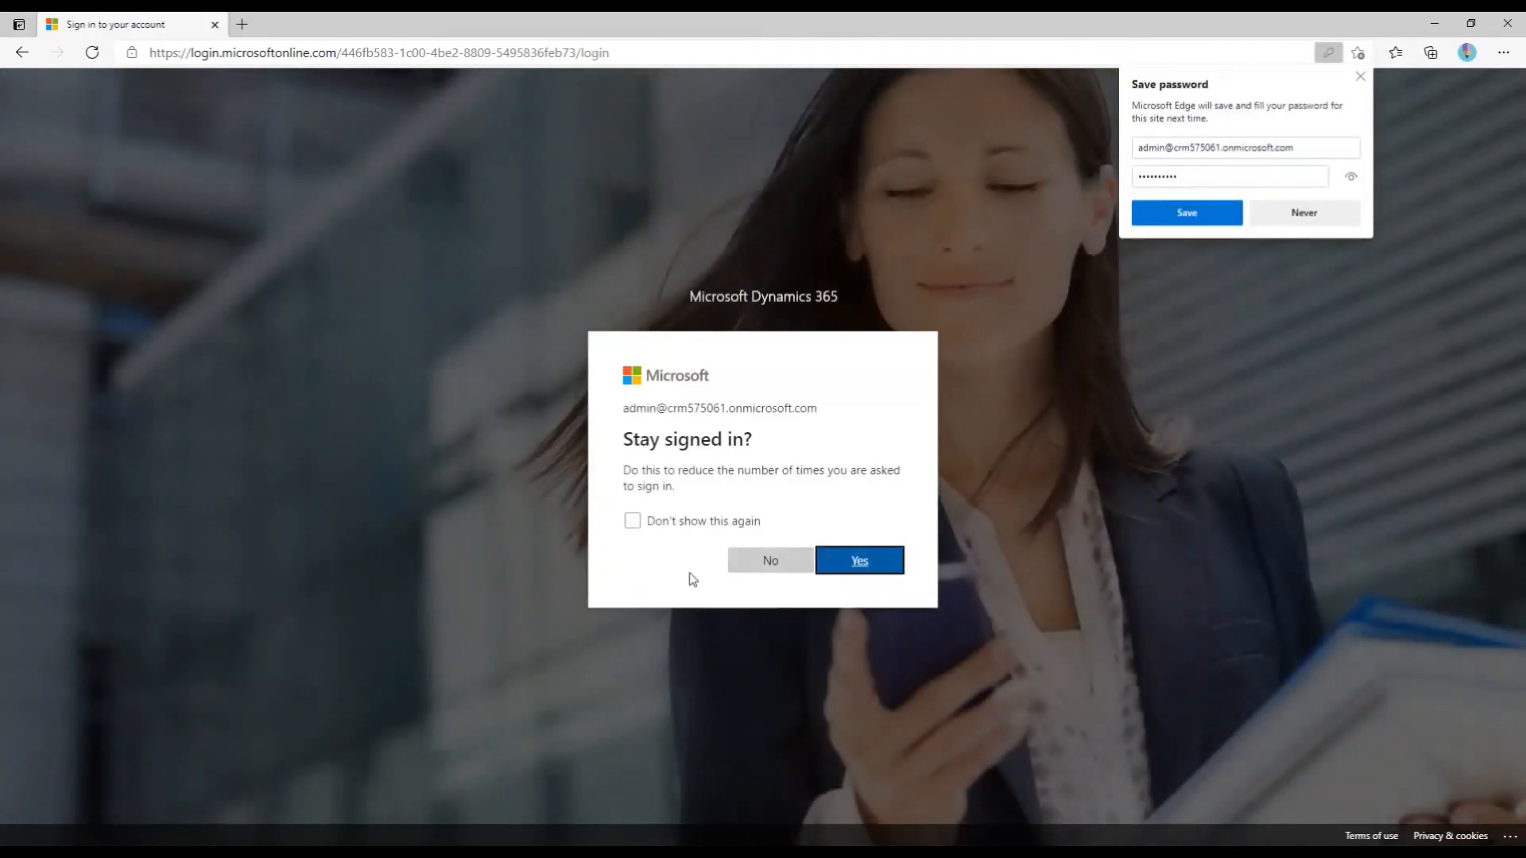
mouse_move(1049, 258)
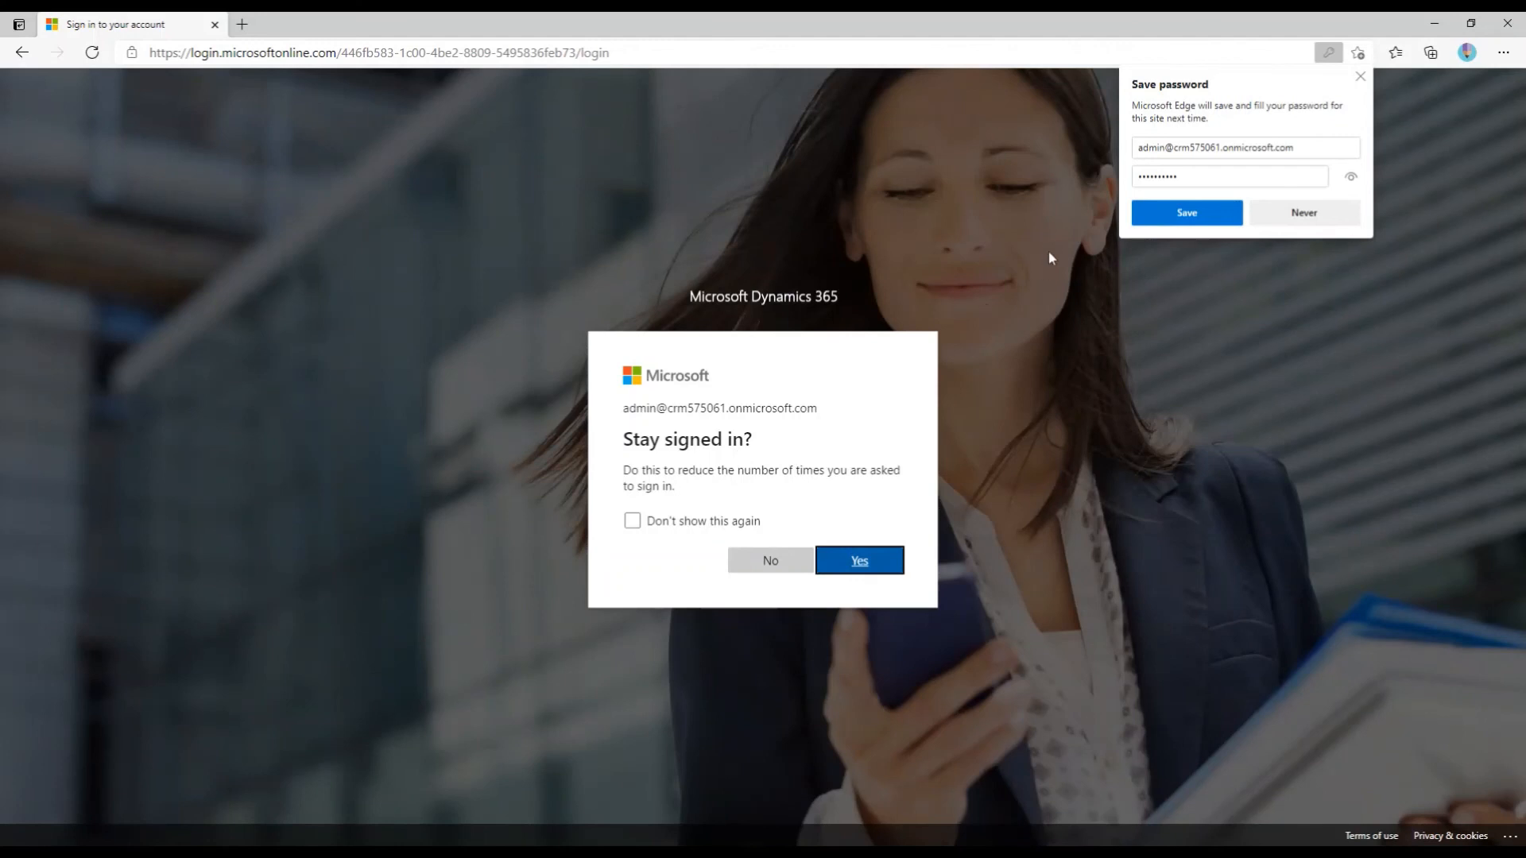
mouse_move(770, 561)
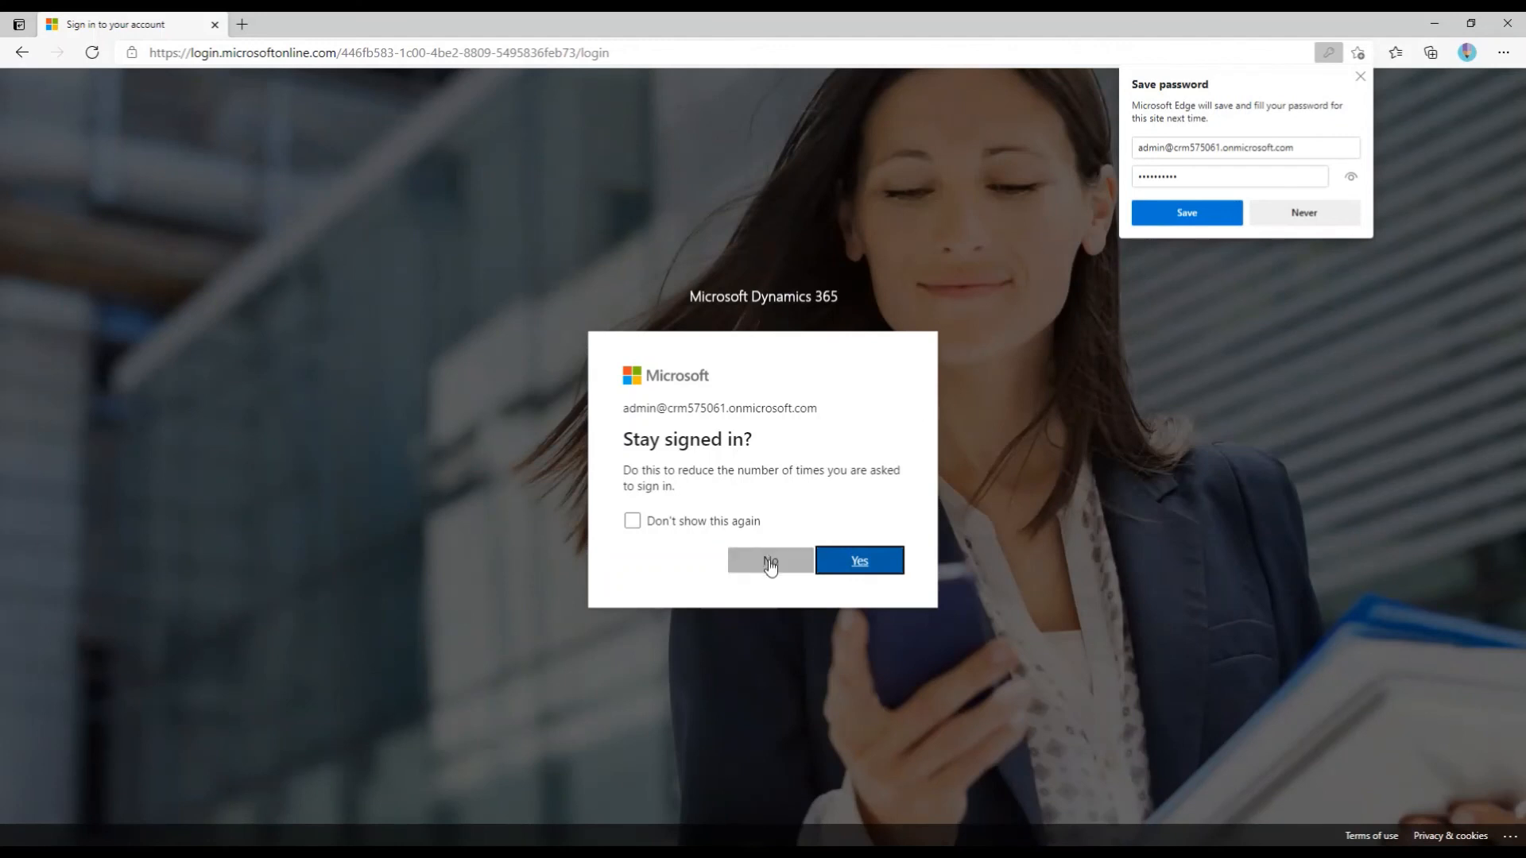